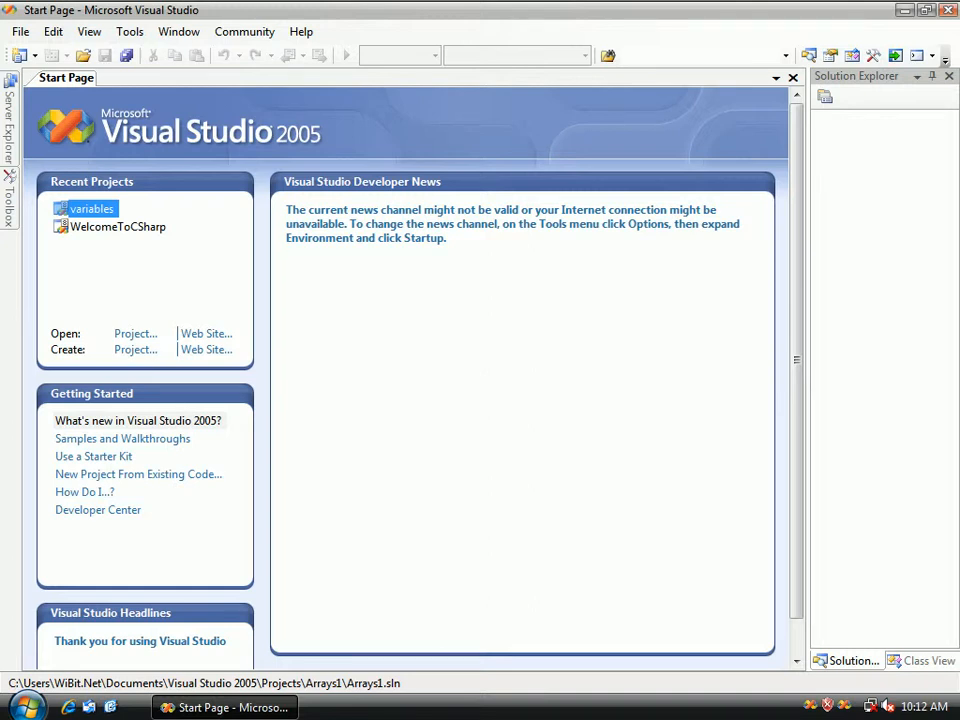
pyautogui.moveTo(477, 352)
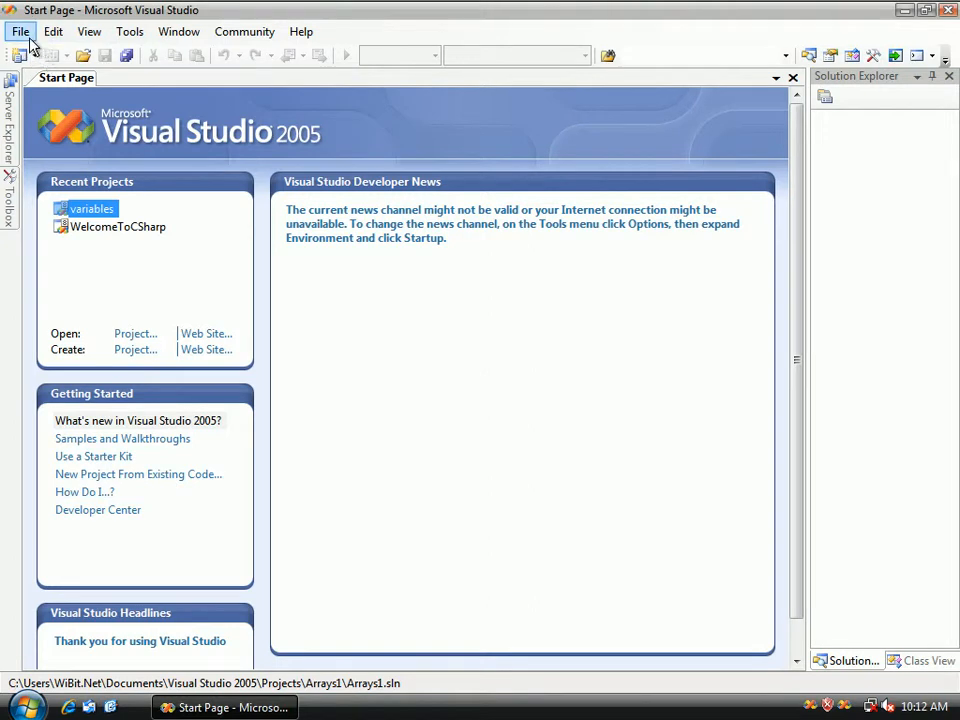
# Create a new Empty Project named Arrays1
pyautogui.click(19, 31)
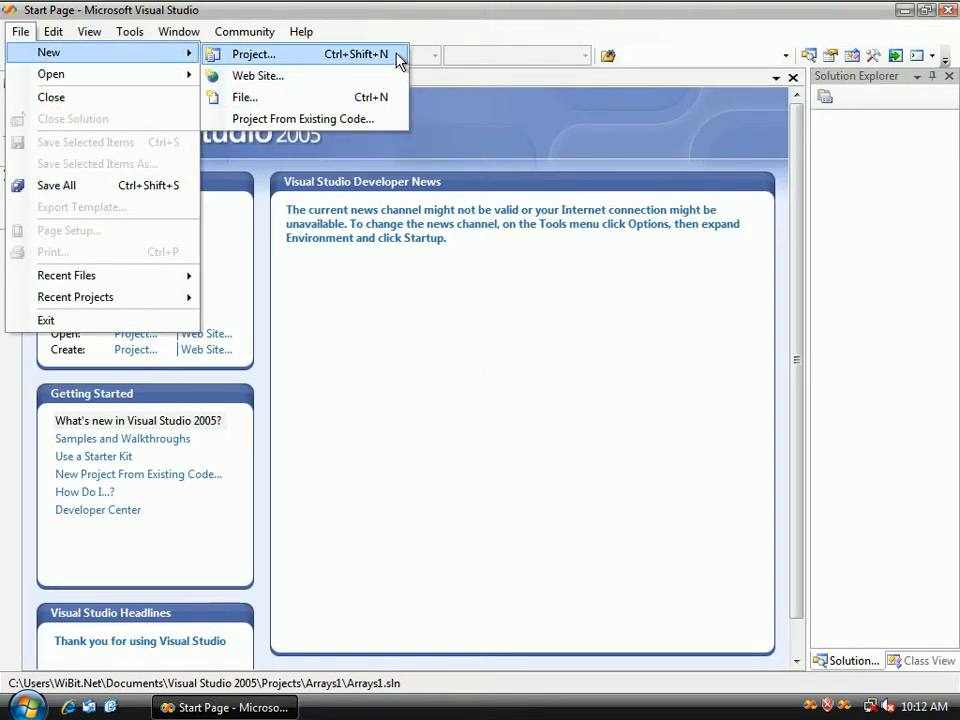
pyautogui.click(253, 54)
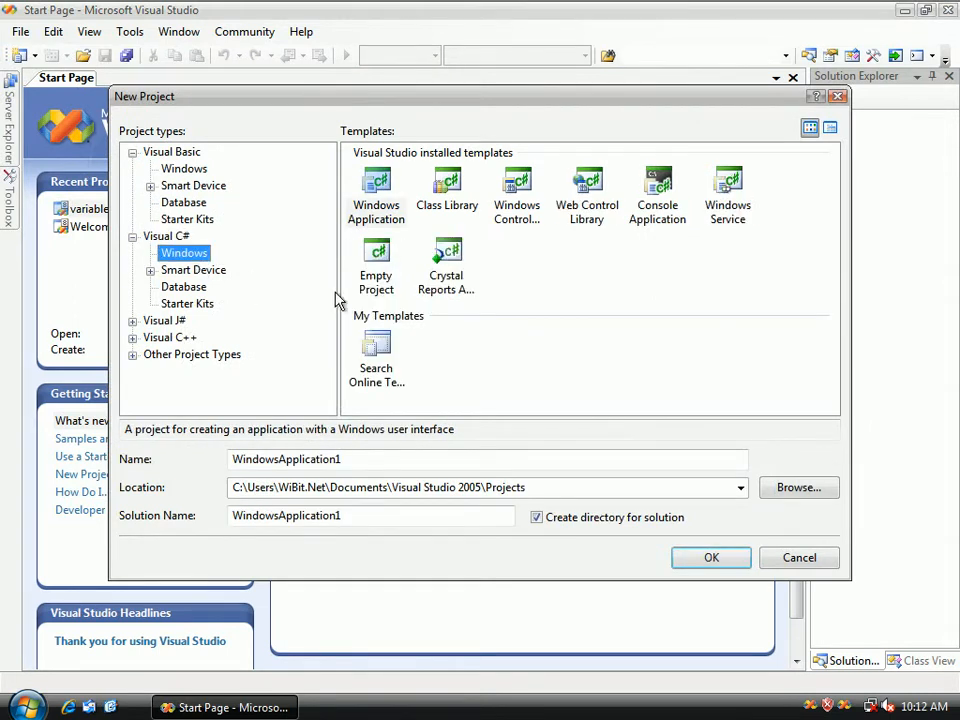
pyautogui.click(376, 265)
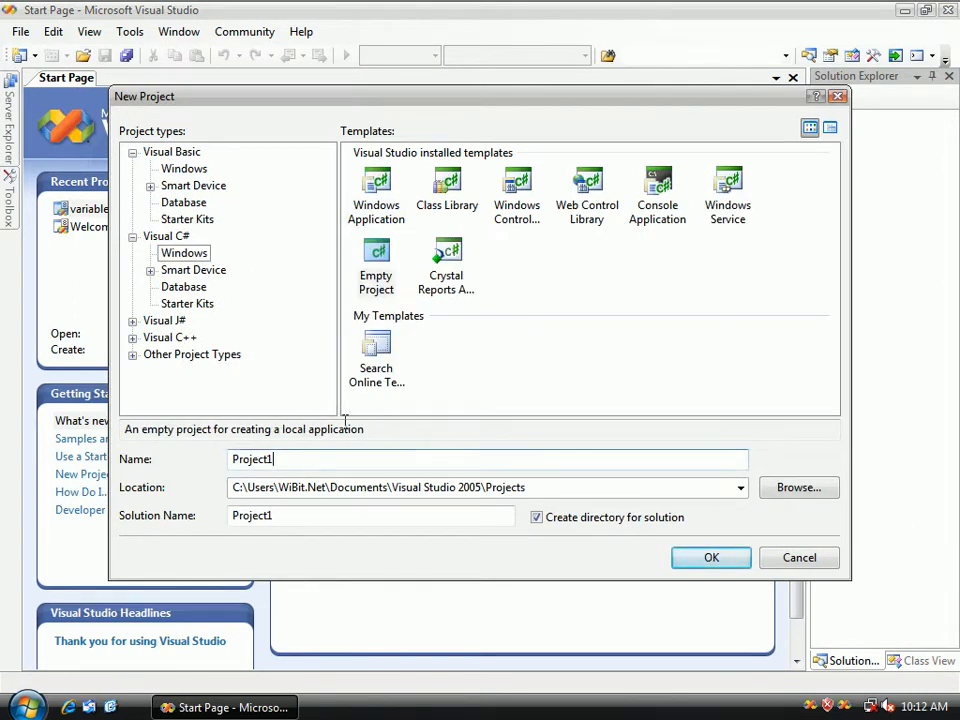
pyautogui.write('Arrays1')
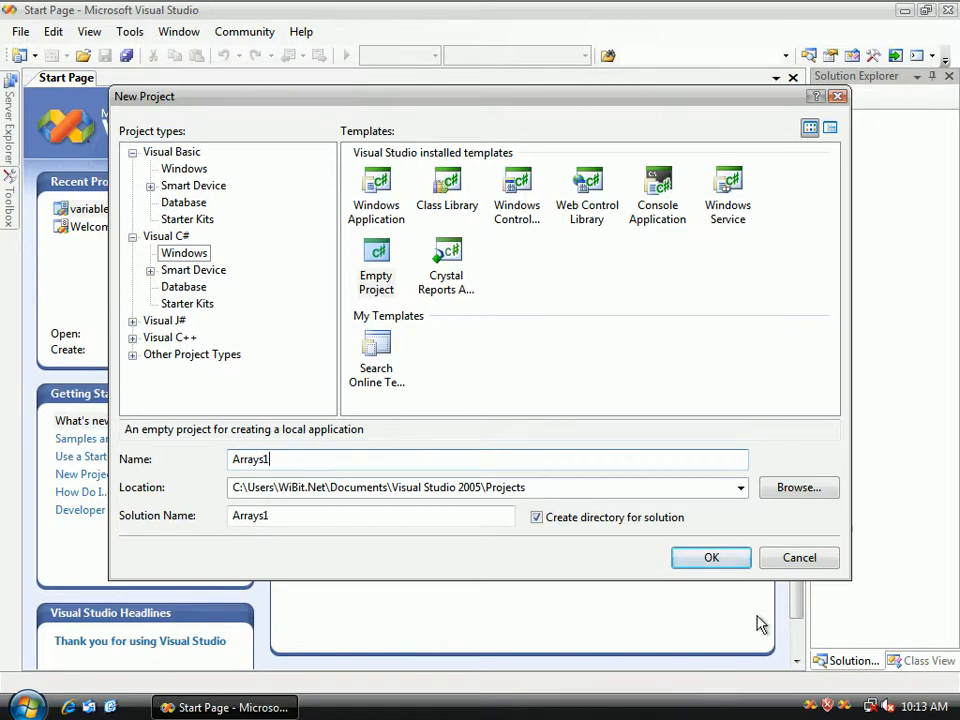
pyautogui.click(711, 557)
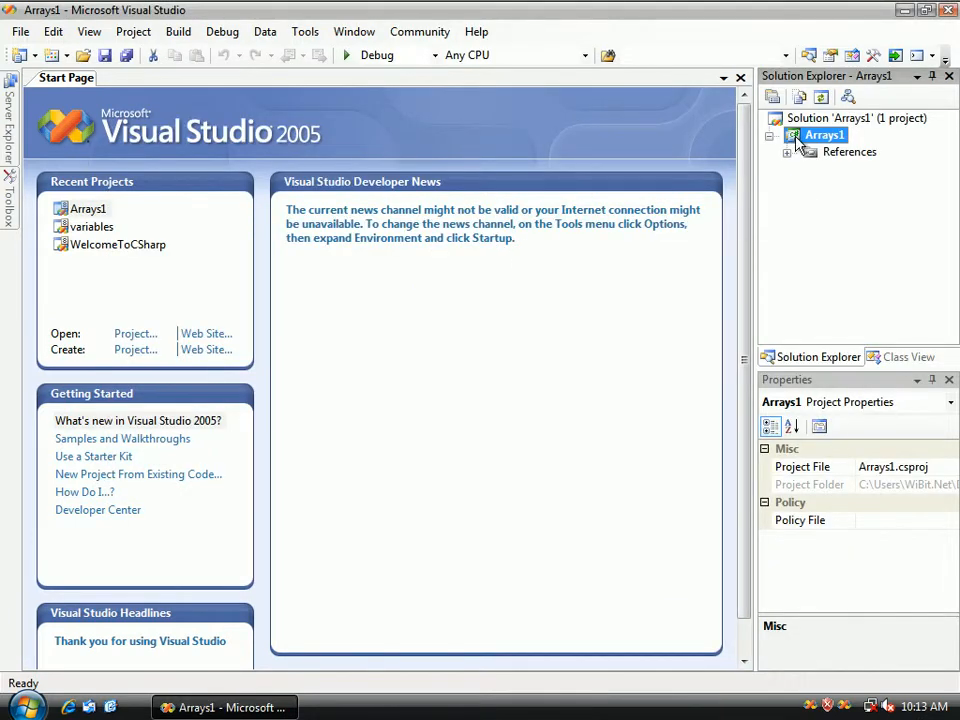
# Add a blank code file Array1.cs to the project and open it
pyautogui.rightClick(824, 135)
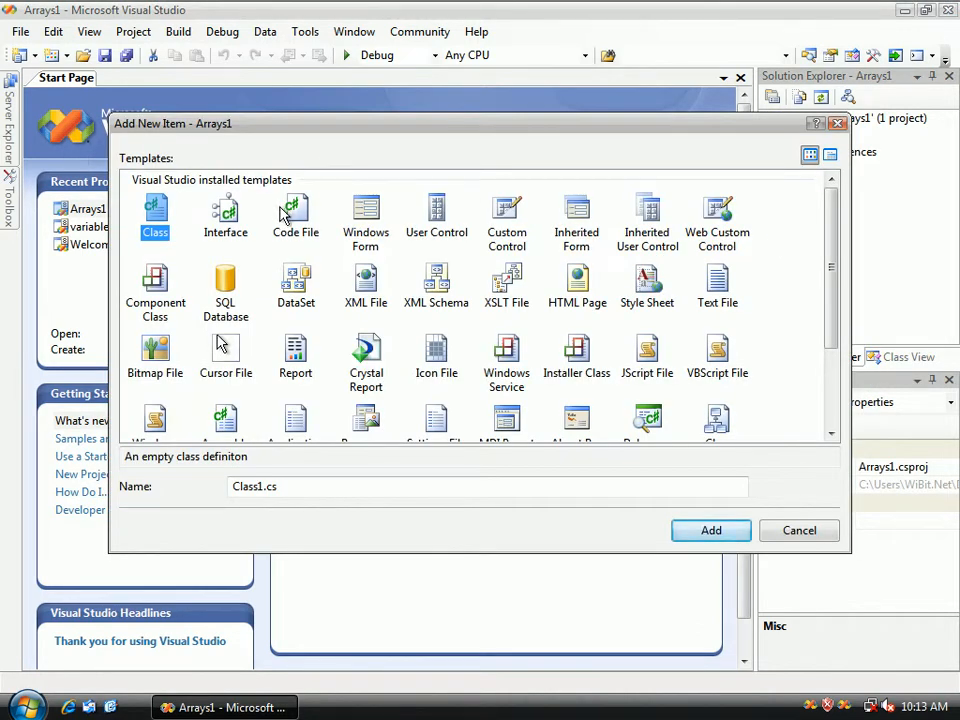
pyautogui.click(295, 213)
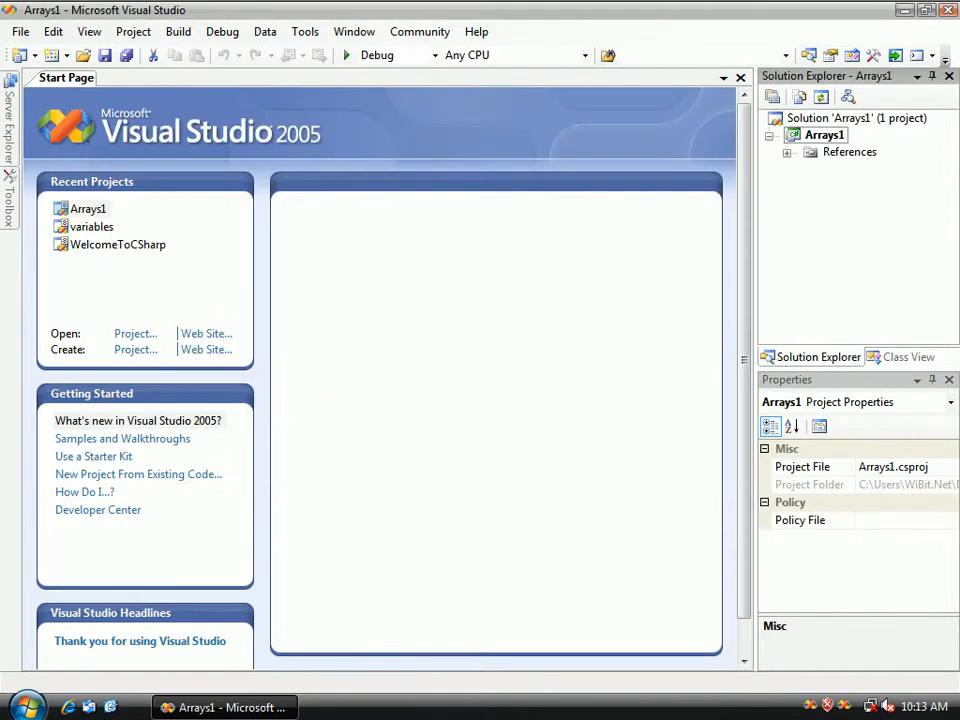
pyautogui.doubleClick(845, 193)
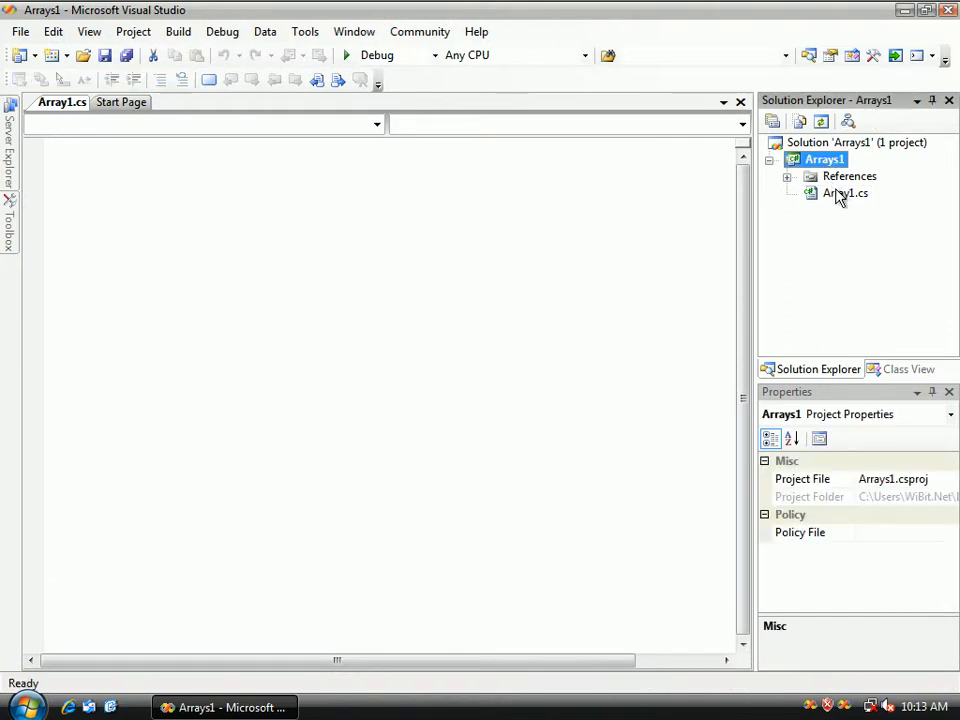
# In Array1.cs, write class Arrays containing public static Main() with an empty body
pyautogui.click(845, 192)
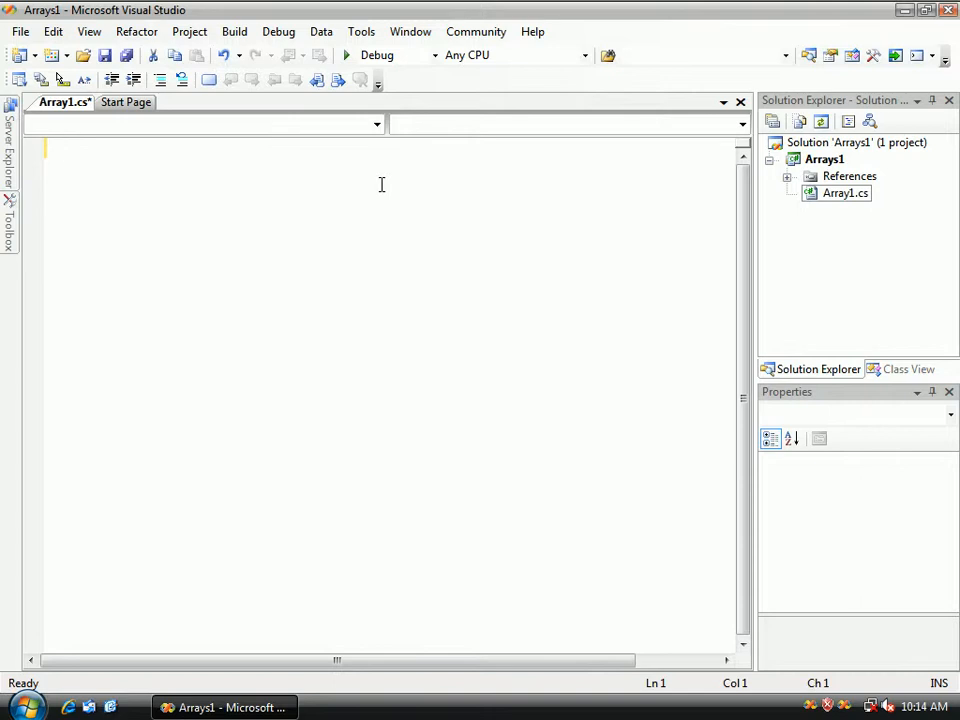
pyautogui.write('class')
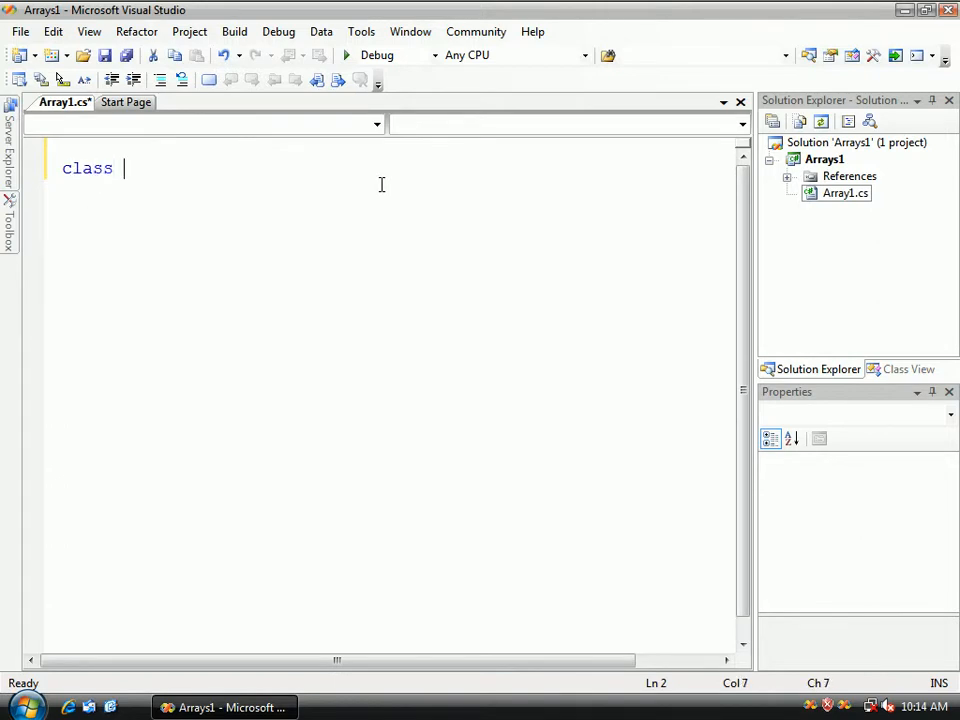
pyautogui.write('Arrays')
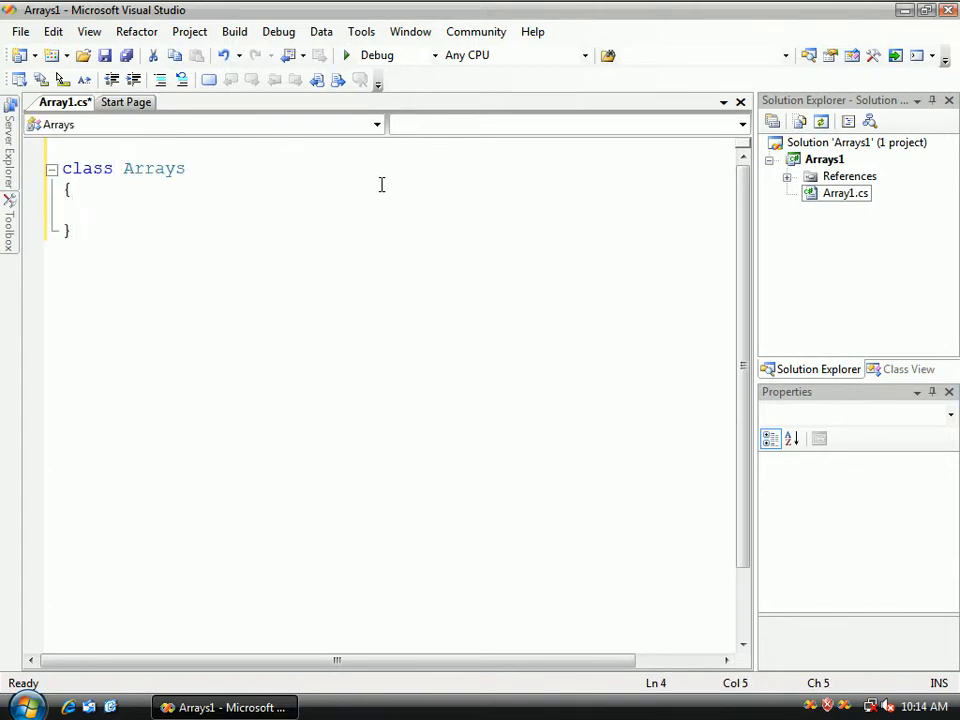
pyautogui.write('public stati')
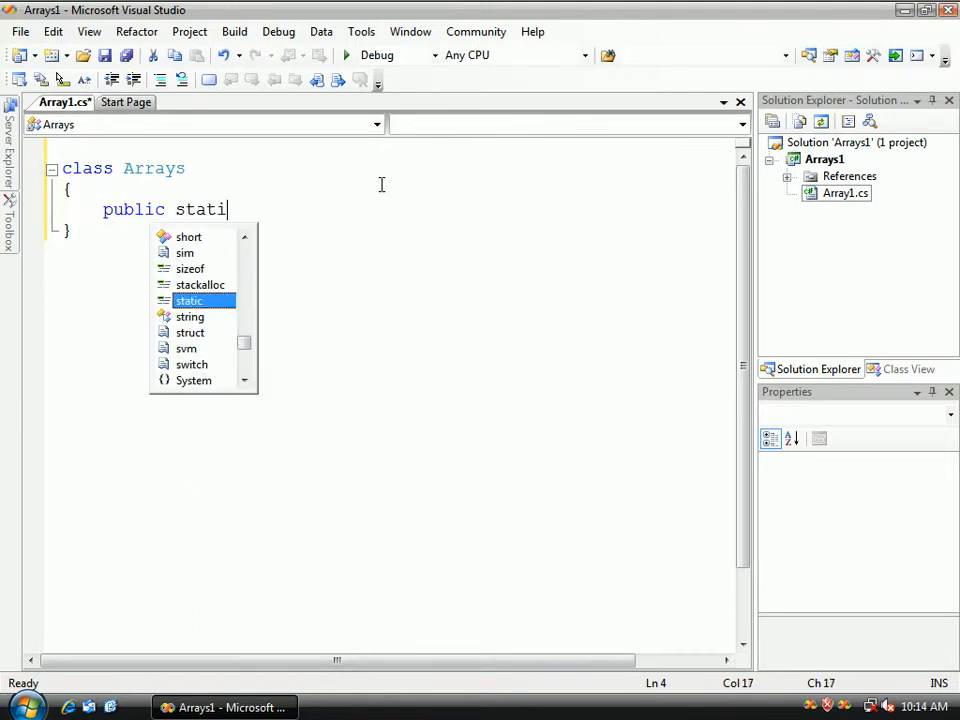
pyautogui.write('c Main(')
pyautogui.write('{')
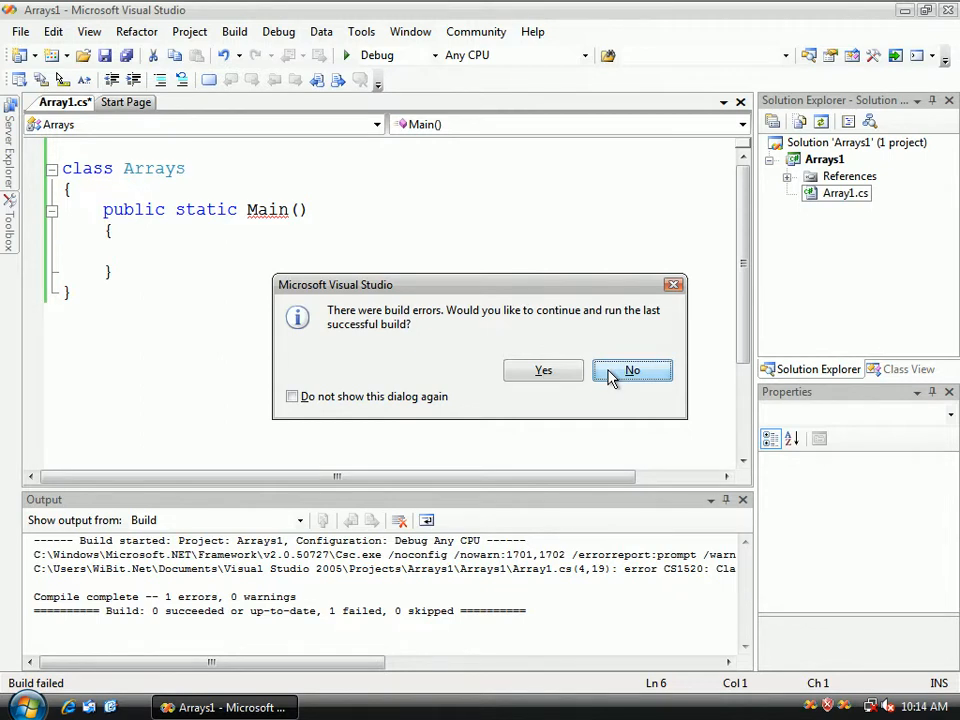
pyautogui.moveTo(598, 318)
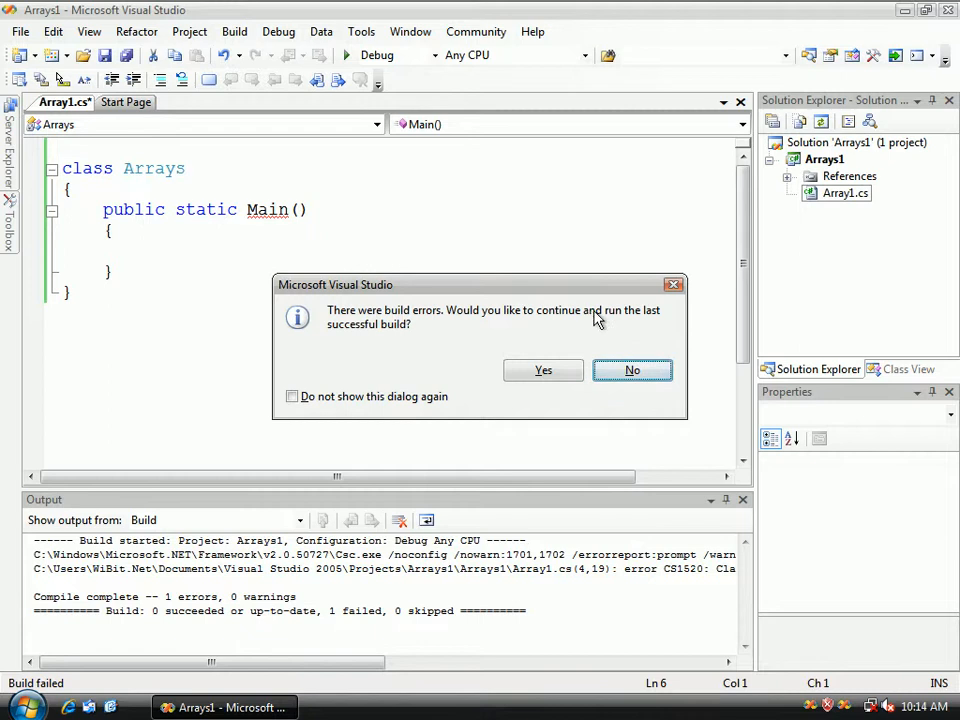
pyautogui.moveTo(415, 350)
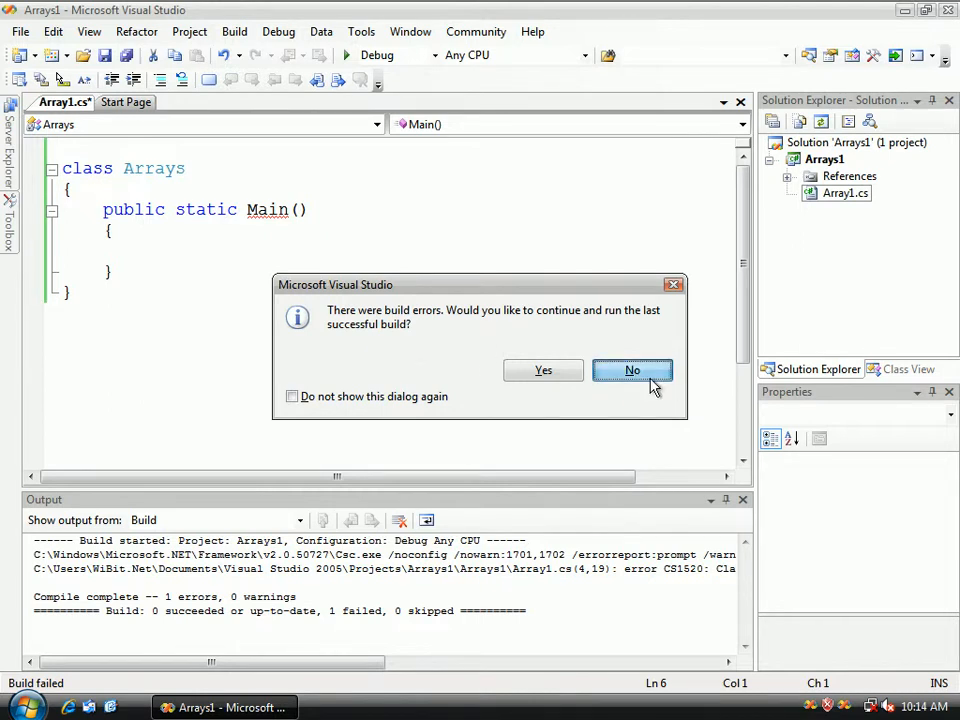
# Decline running the last successful build and view the missing return type error
pyautogui.click(632, 370)
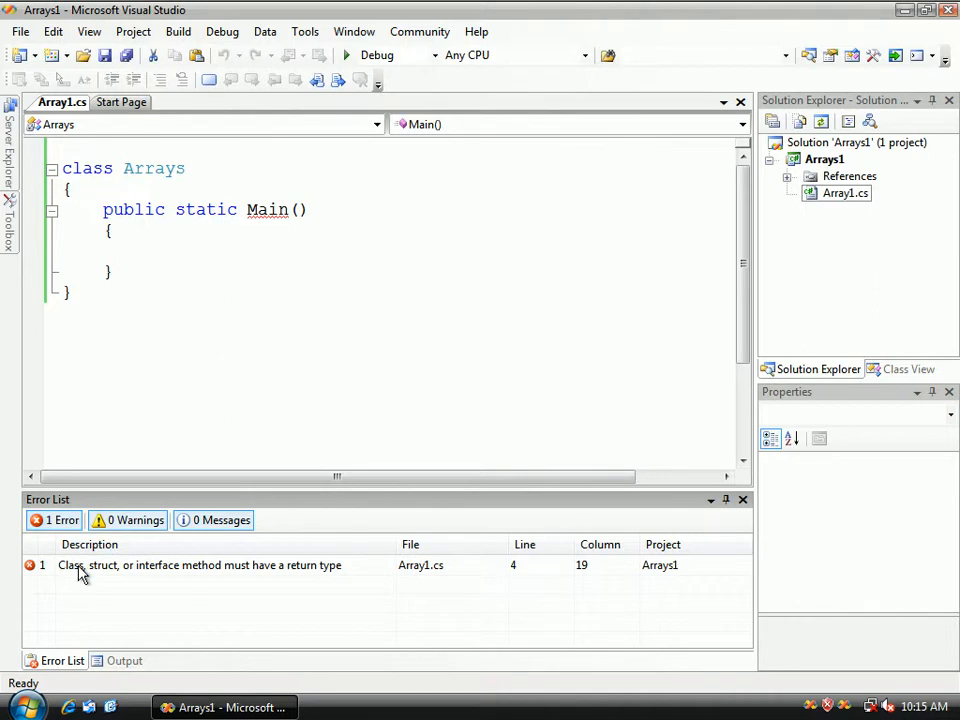
# Select the return type error to jump to Main on line 4
pyautogui.click(200, 565)
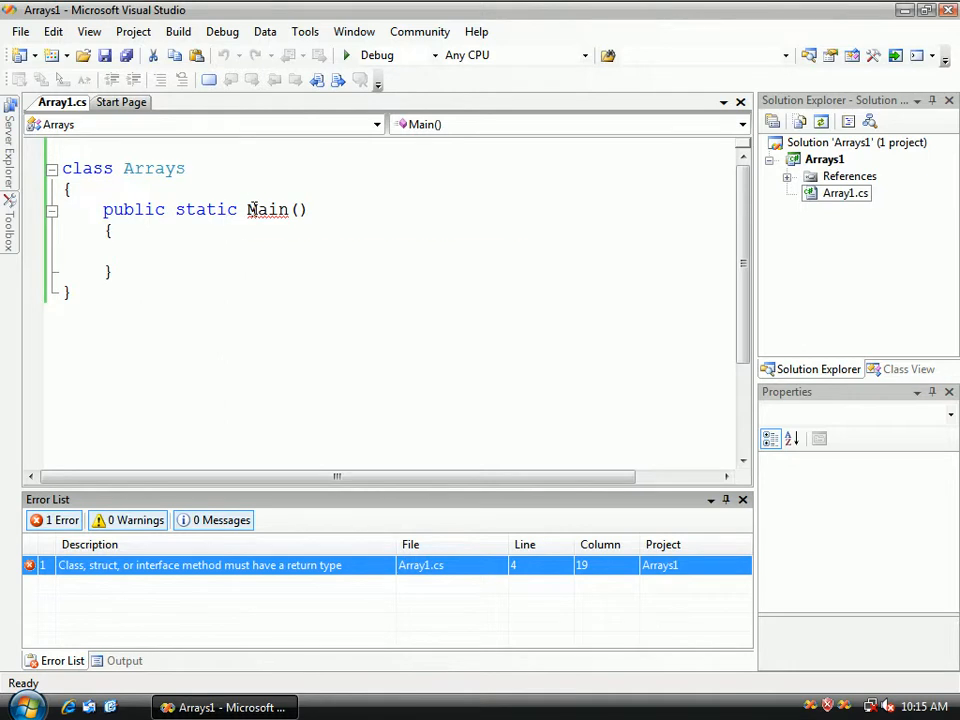
pyautogui.moveTo(267, 210)
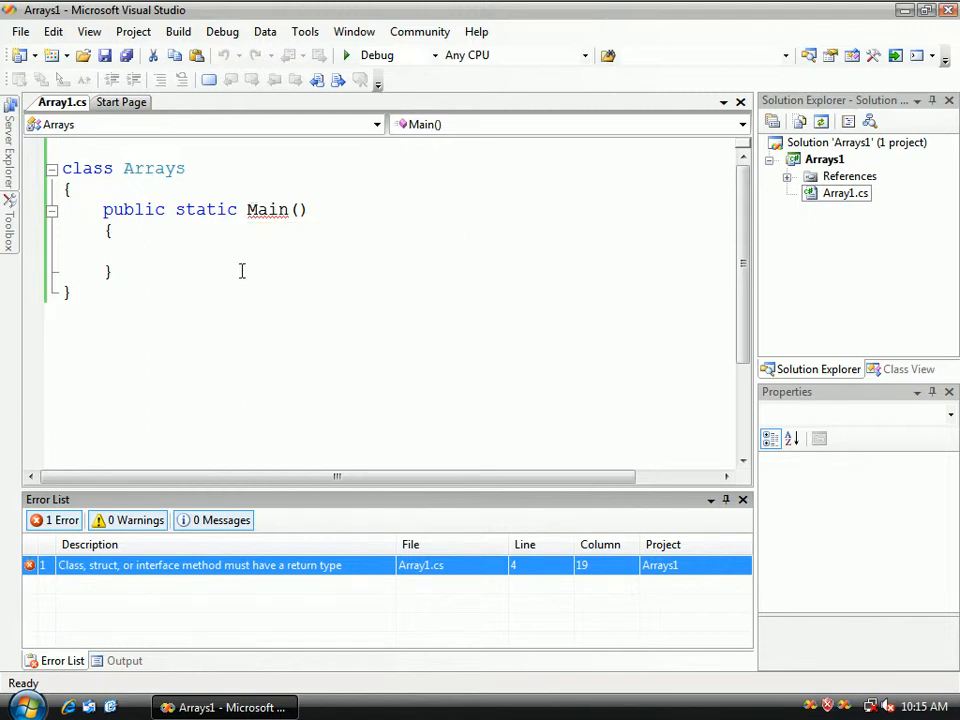
pyautogui.moveTo(231, 257)
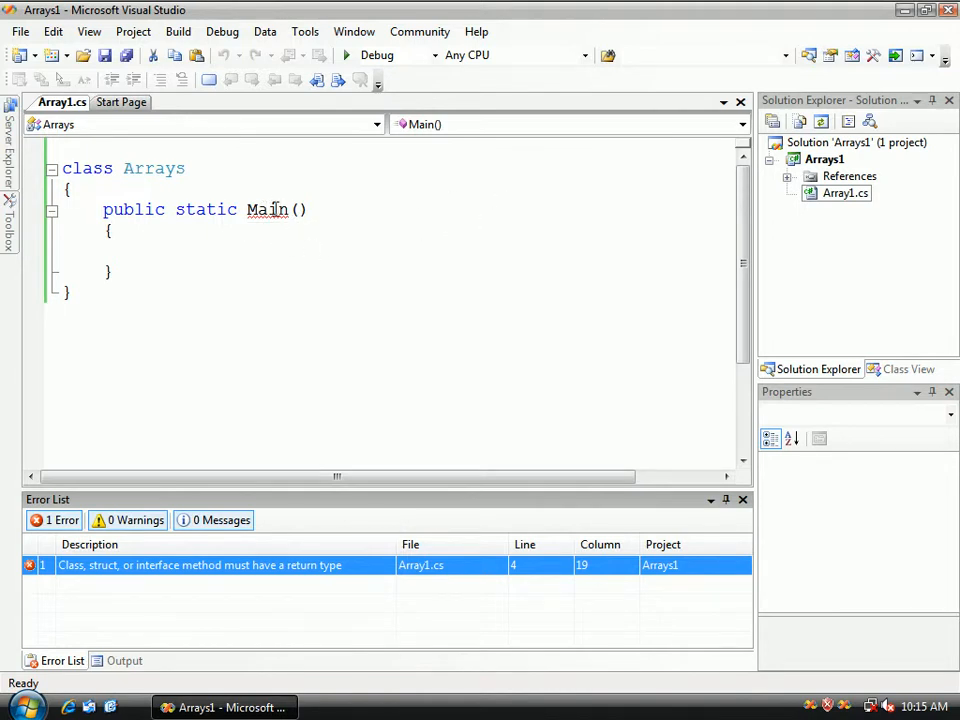
pyautogui.moveTo(268, 210)
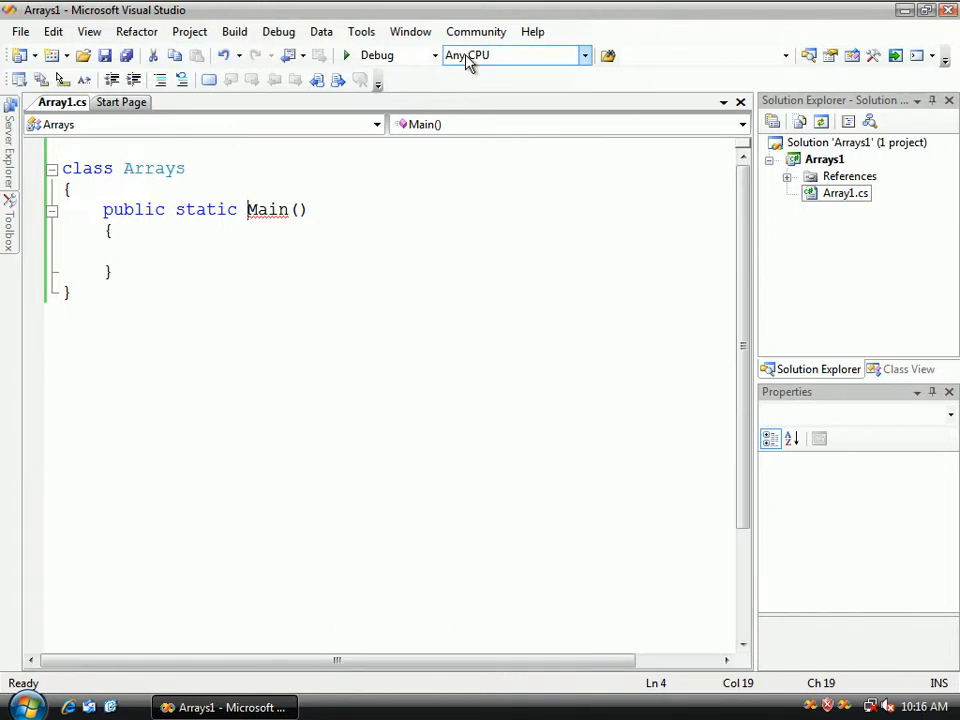
# Add the void return type to Main, then start typing Console inside it
pyautogui.write('void')
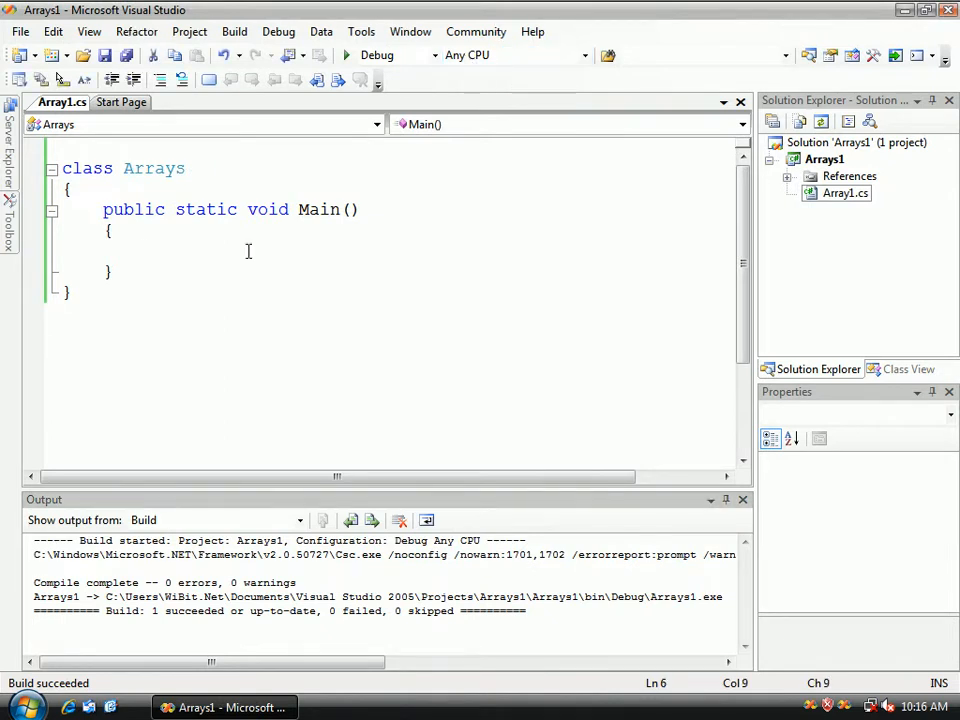
pyautogui.write('Con')
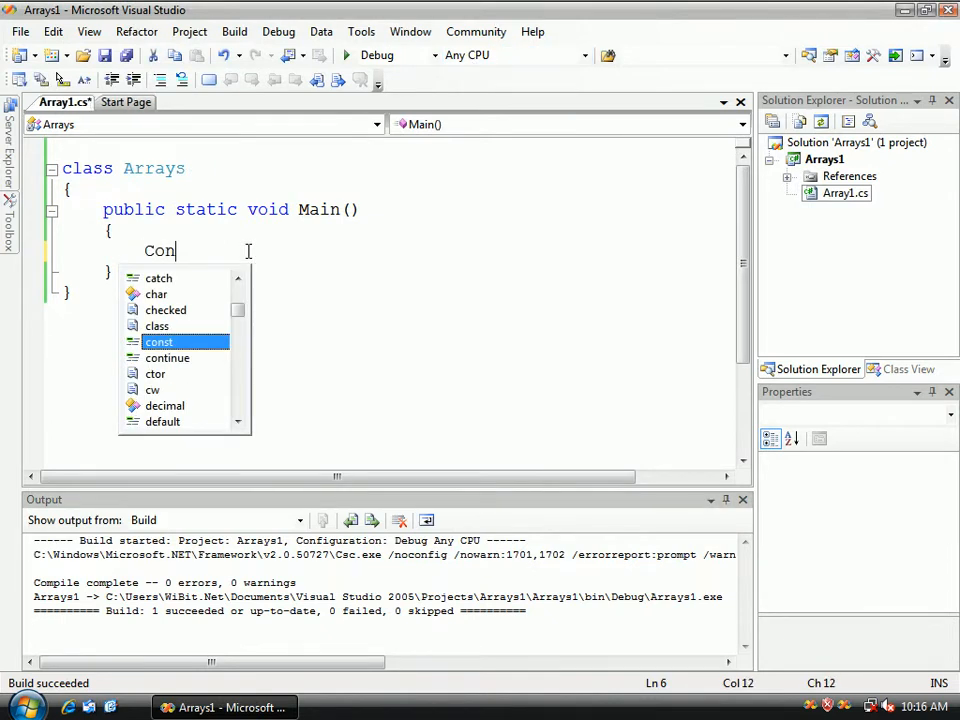
pyautogui.write('sole')
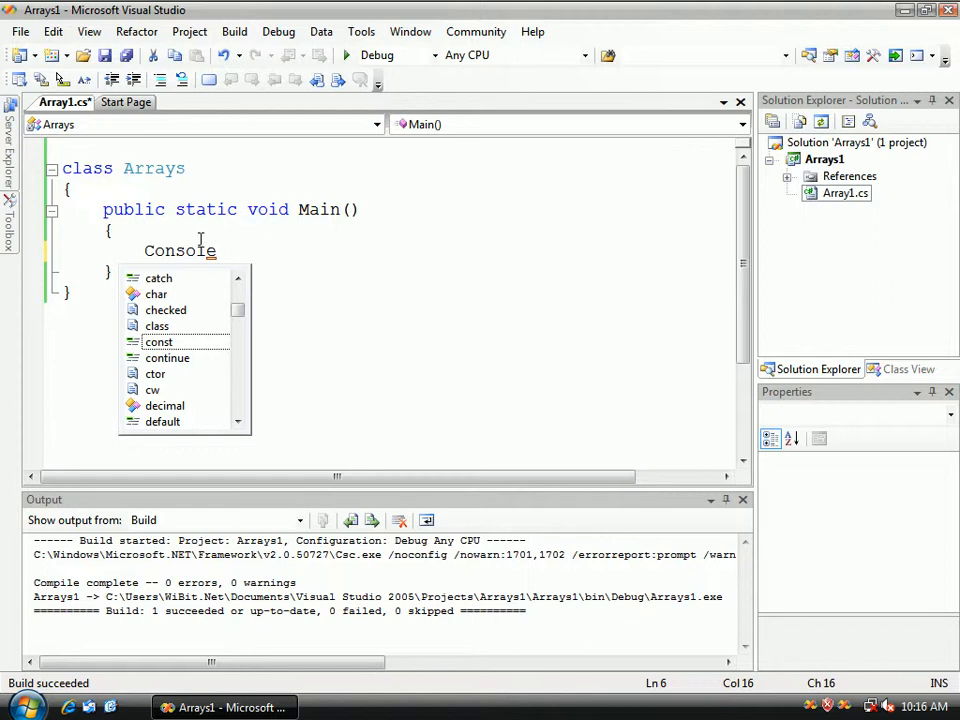
pyautogui.moveTo(770, 313)
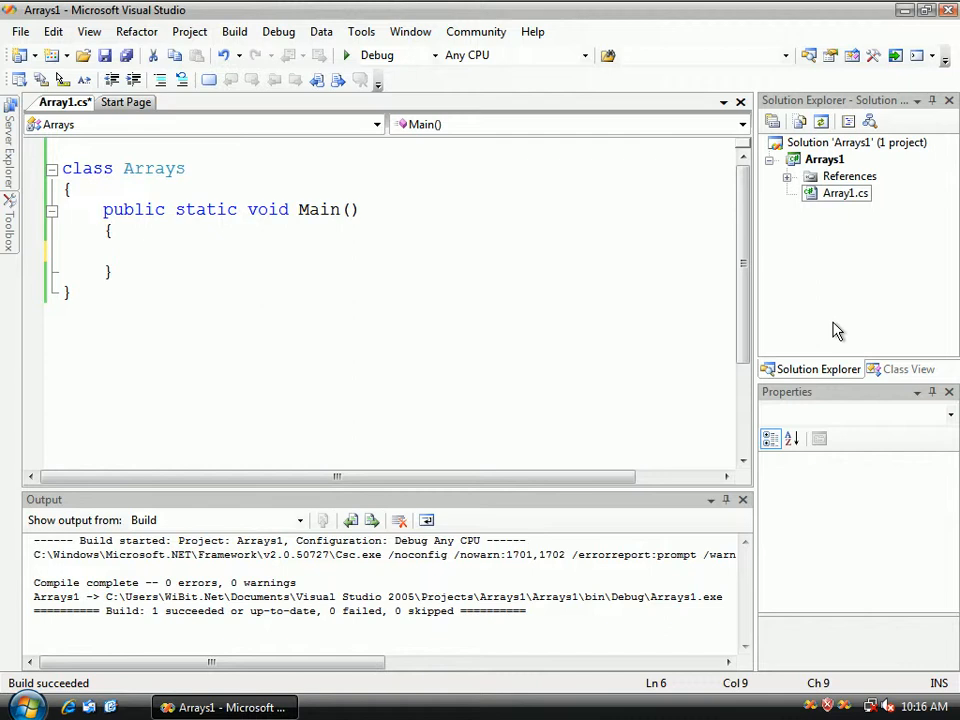
# Inside Main, write System.Console.WriteLine("Hello There"); using IntelliSense
pyautogui.click(145, 250)
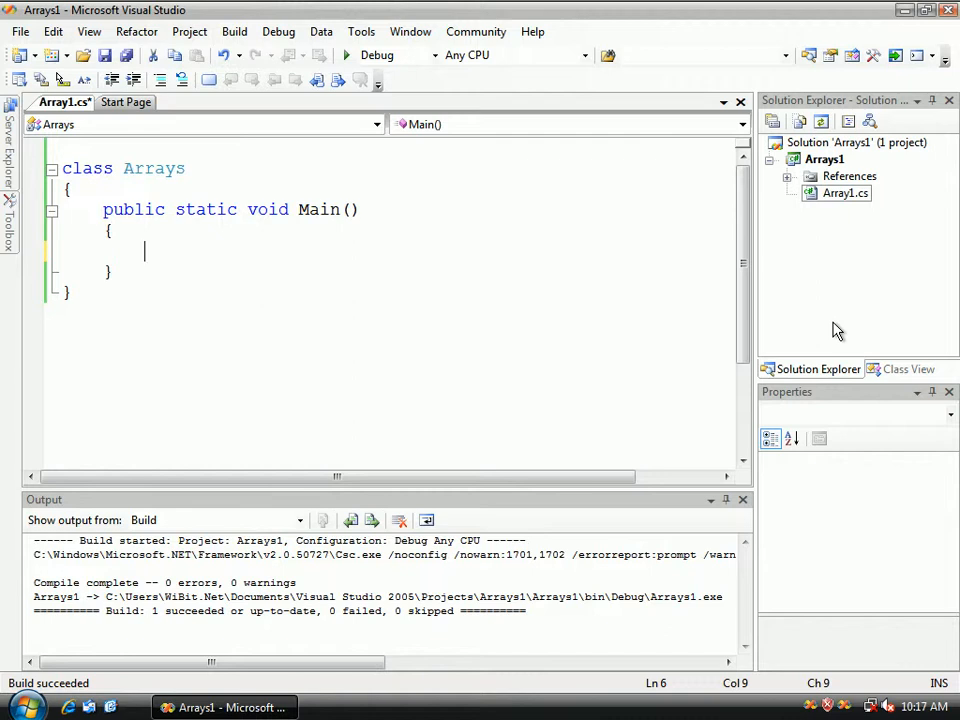
pyautogui.write('Sy')
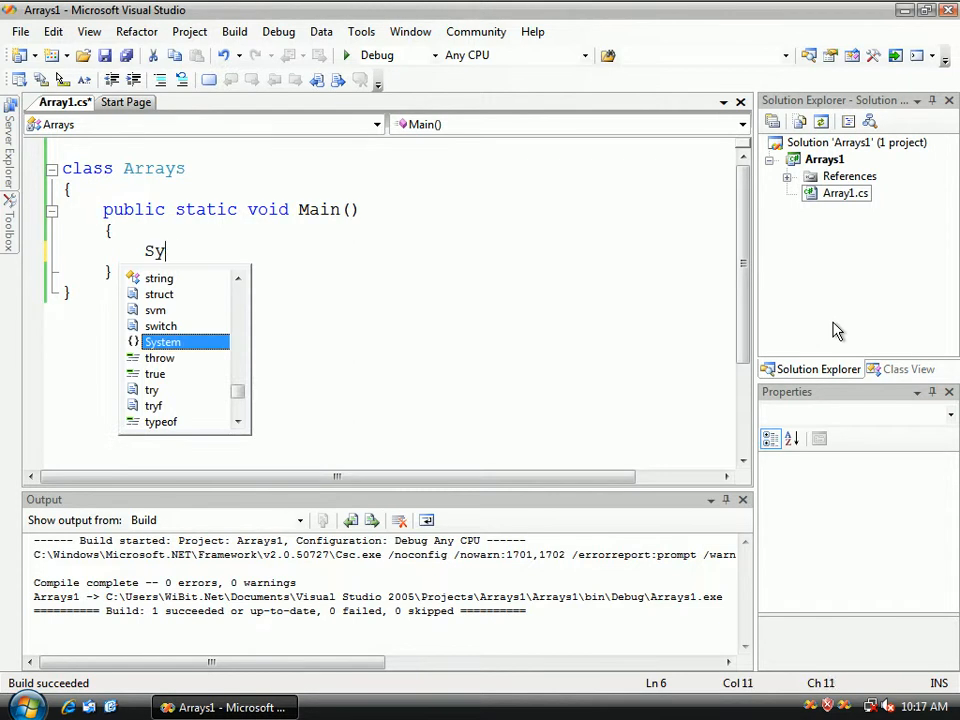
pyautogui.write('stem')
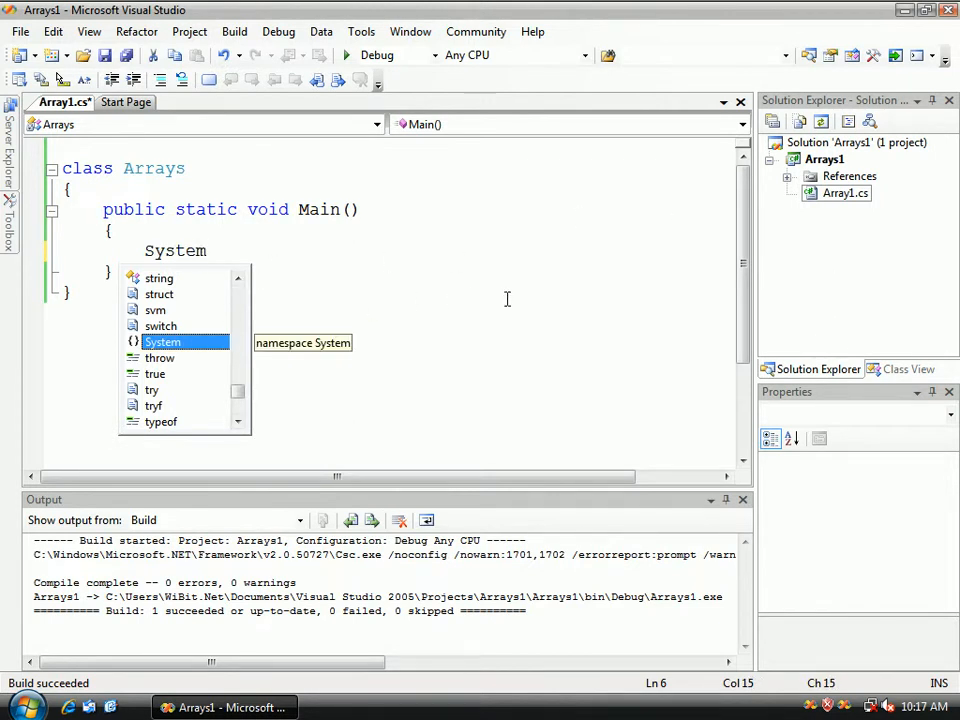
pyautogui.write('.')
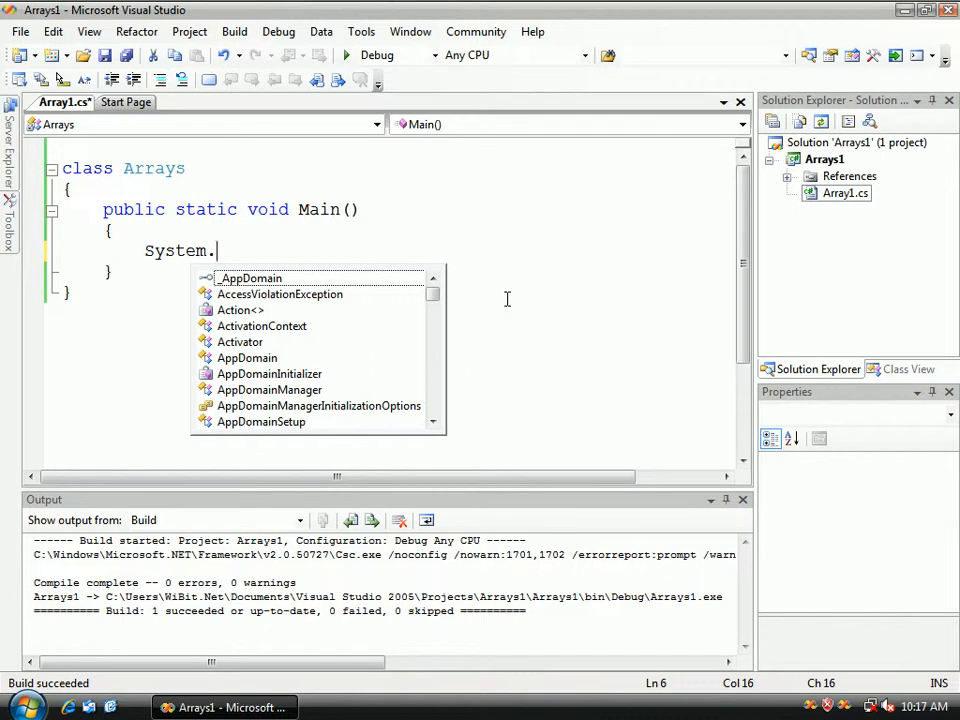
pyautogui.write('Console.')
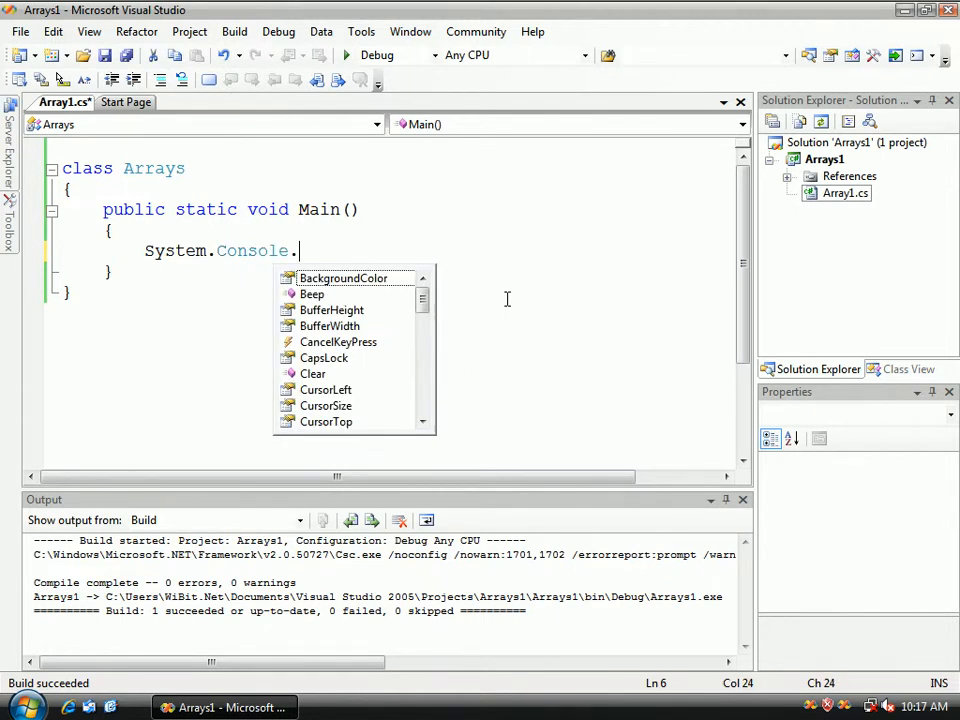
pyautogui.write('WriteLine(')
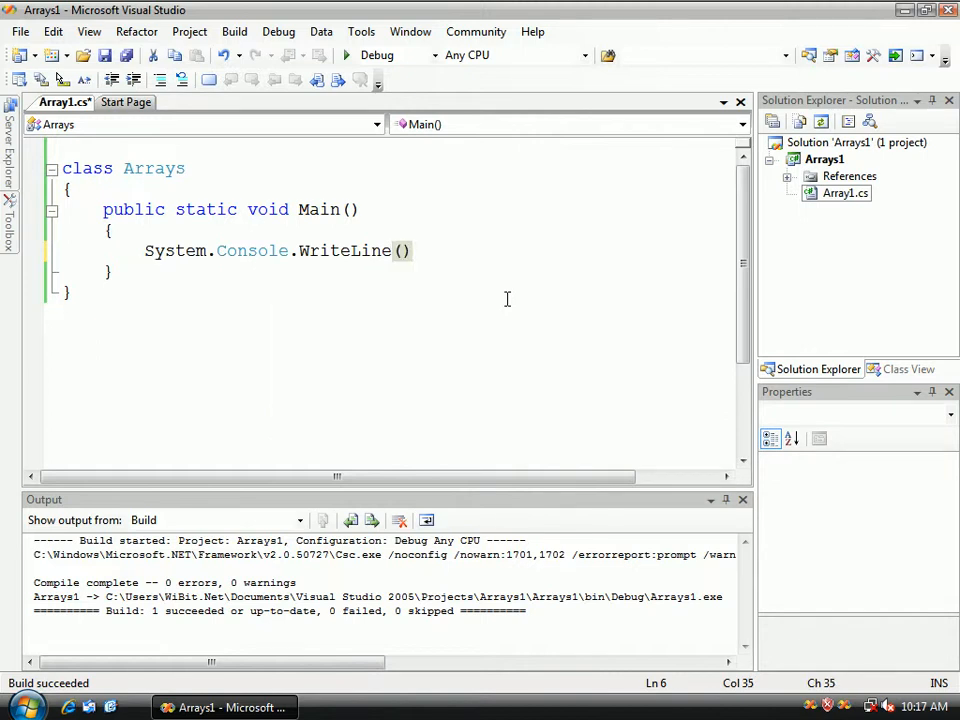
pyautogui.write('"";')
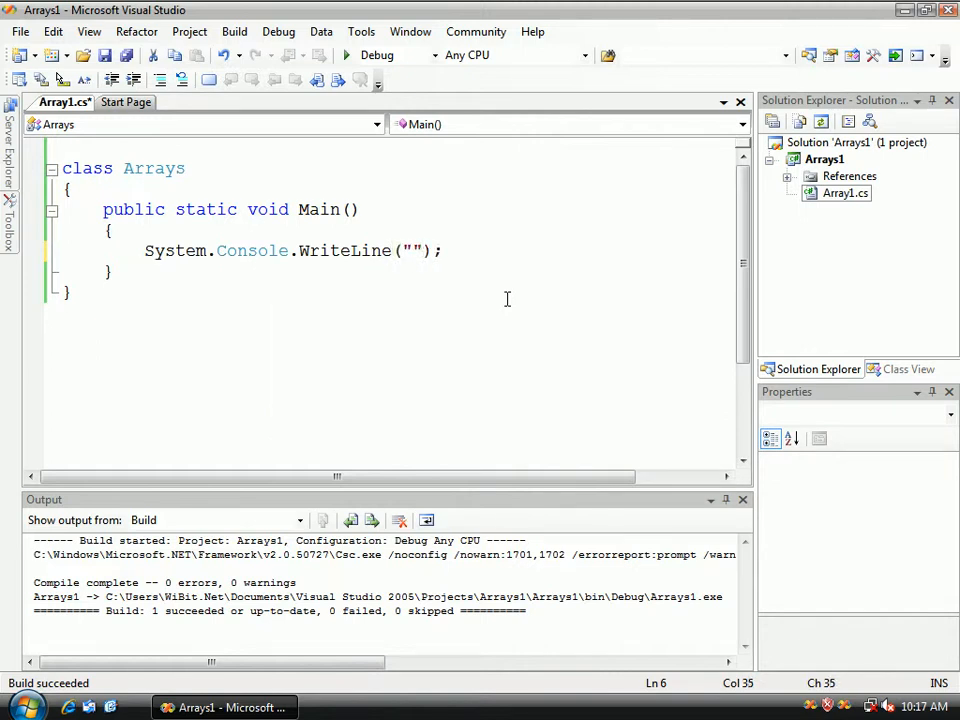
pyautogui.write('He')
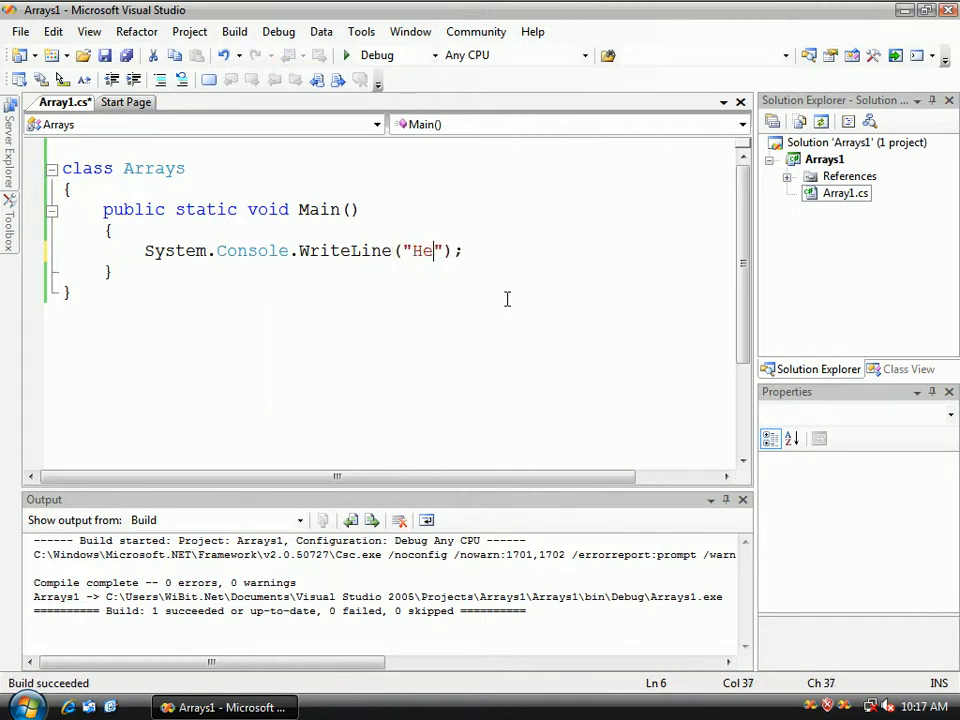
pyautogui.write('llo Ther')
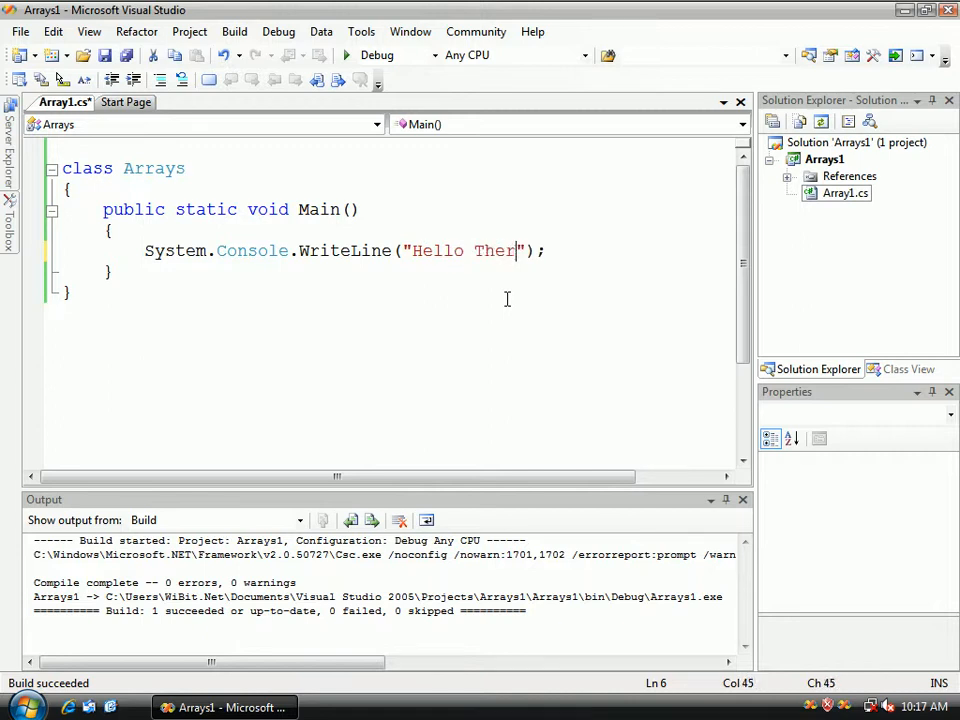
pyautogui.write('e')
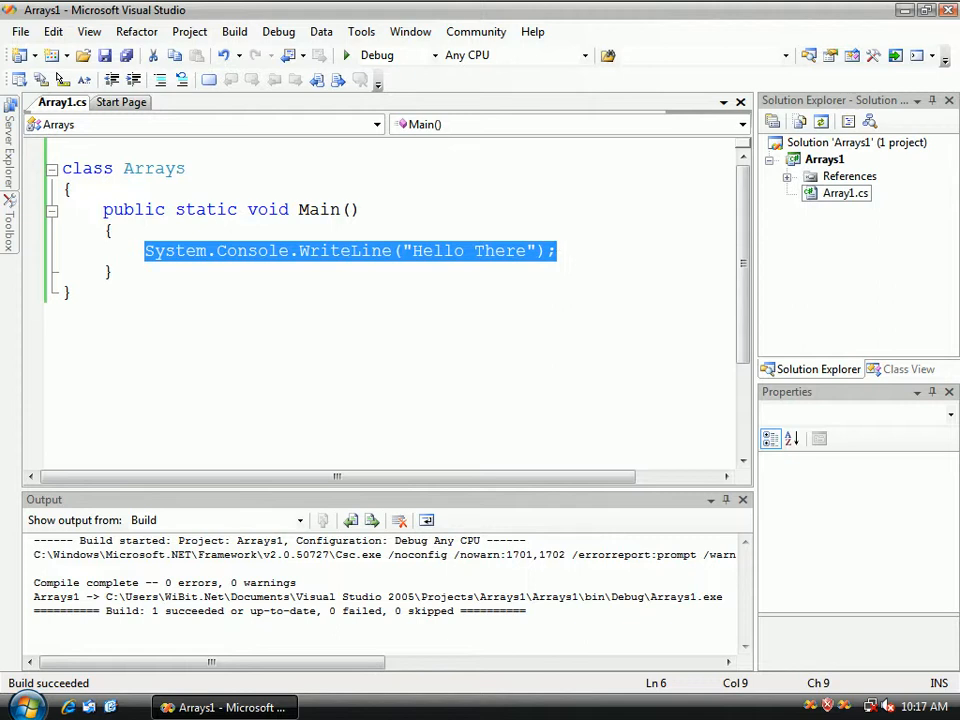
# Replace the WriteLine with System.Console.Title = "C# Arrays"; and add a /* IN ARRAY */ comment
pyautogui.click(556, 251)
pyautogui.write('System.Console.Title =')
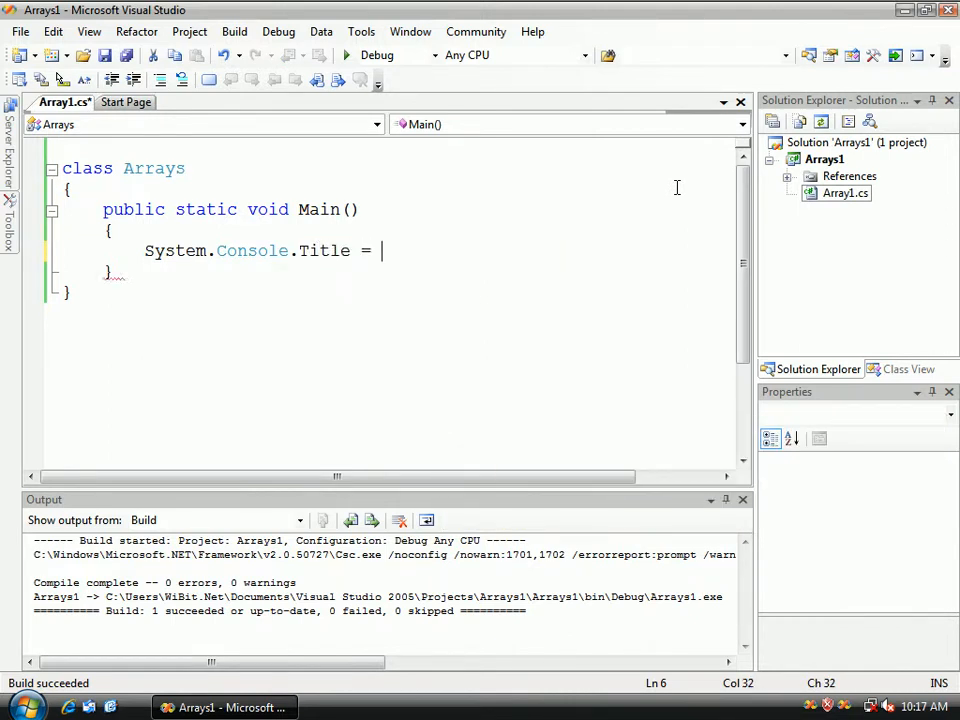
pyautogui.write('"')
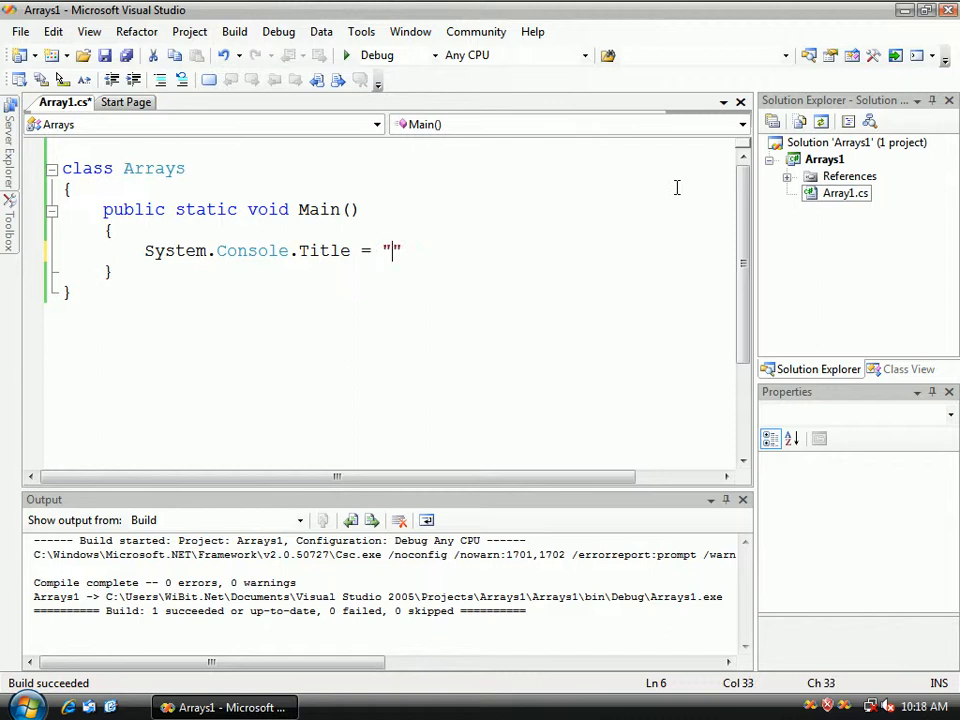
pyautogui.write('C# Arrays";')
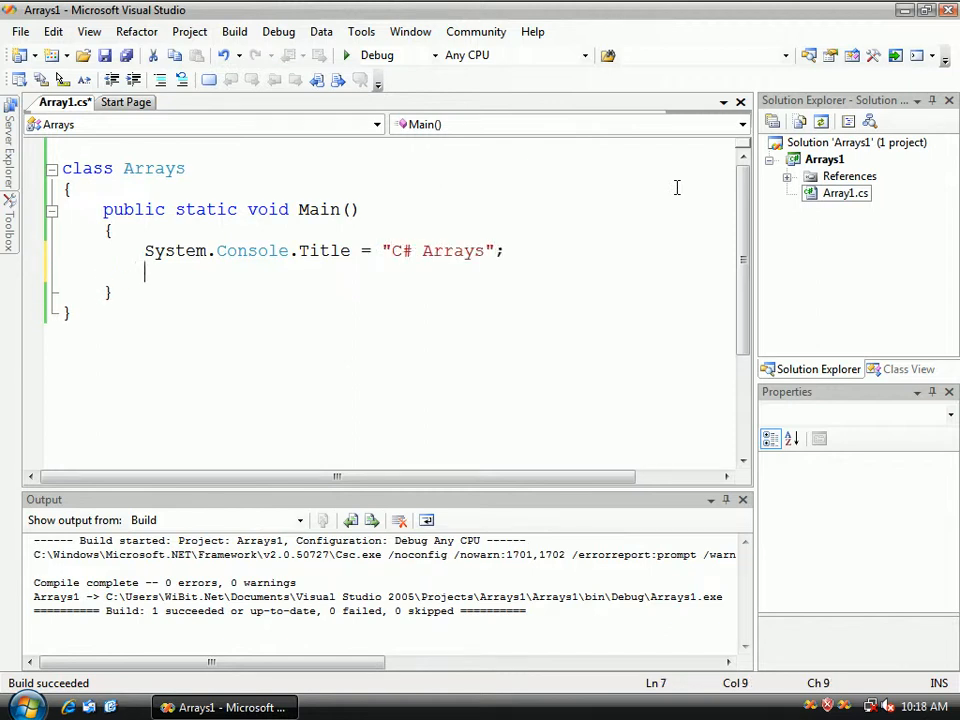
pyautogui.write('/*')
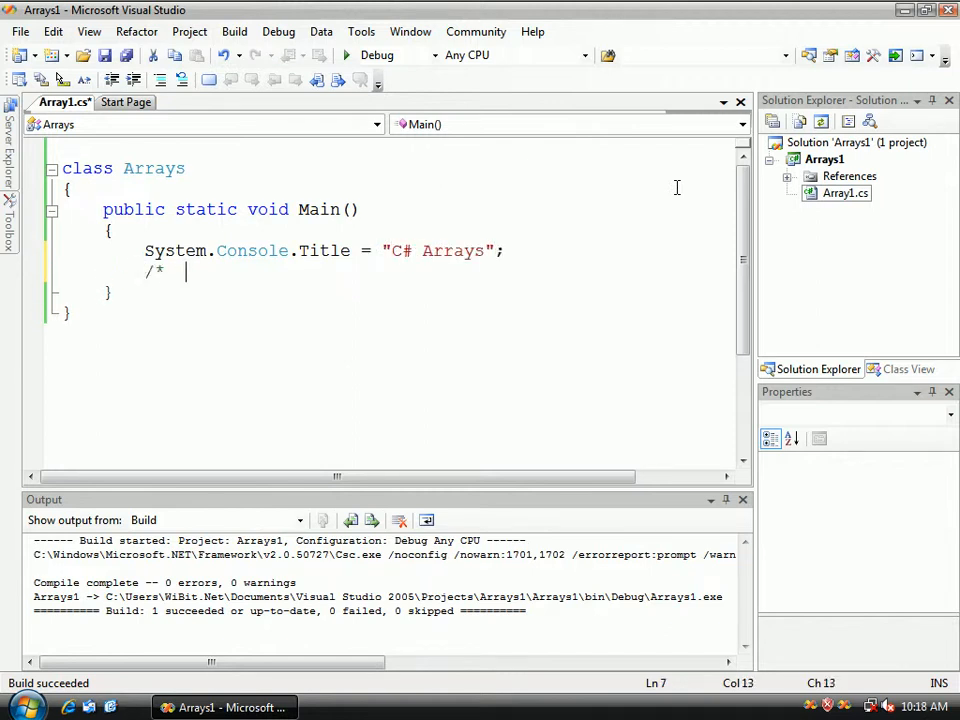
pyautogui.write('*/')
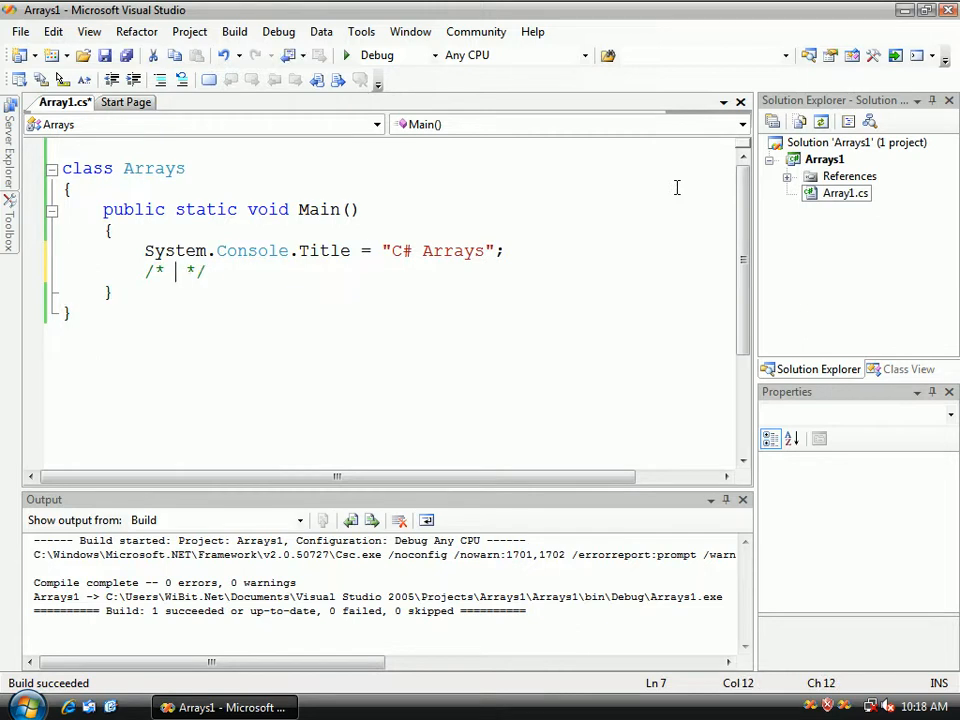
pyautogui.write('IN ARRAY')
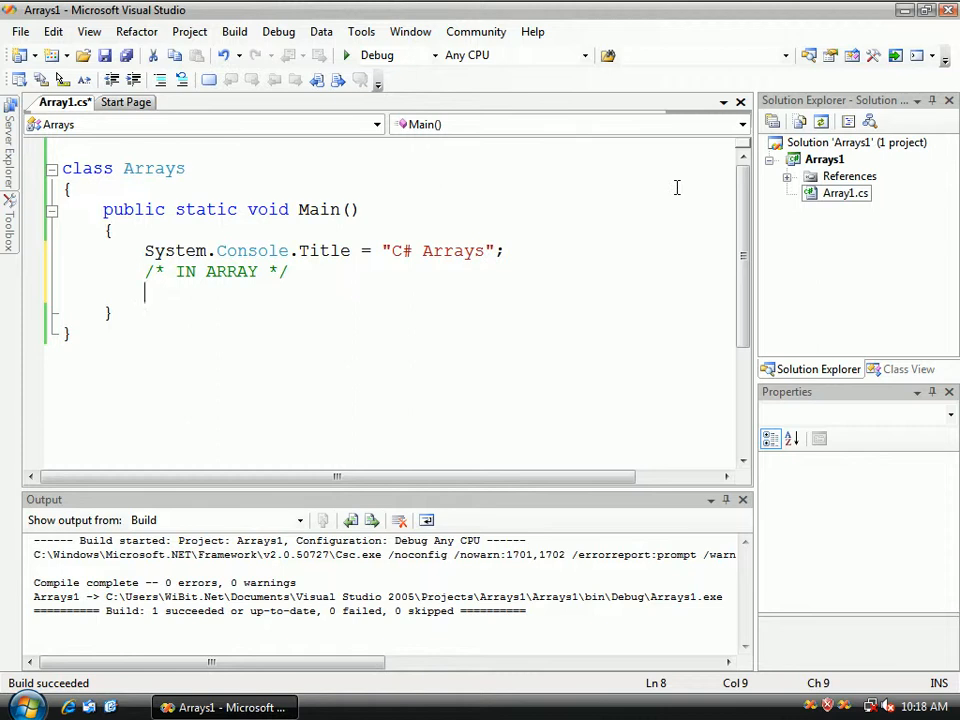
# Below the comment, declare int [] TestIntArray = new int[3]; and start a new line
pyautogui.write('int')
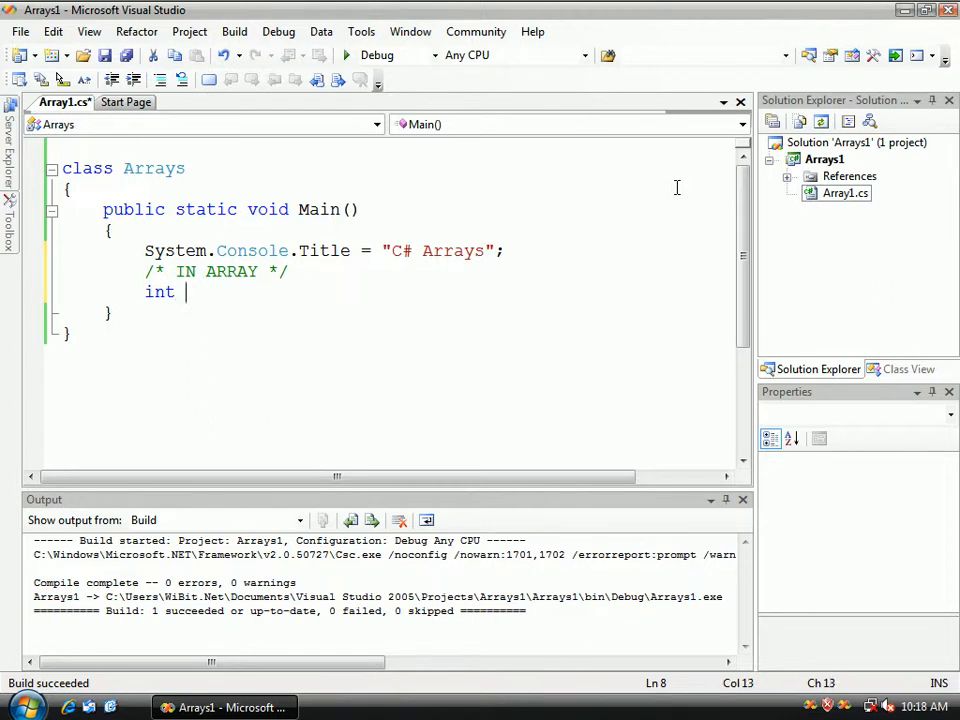
pyautogui.write('[]')
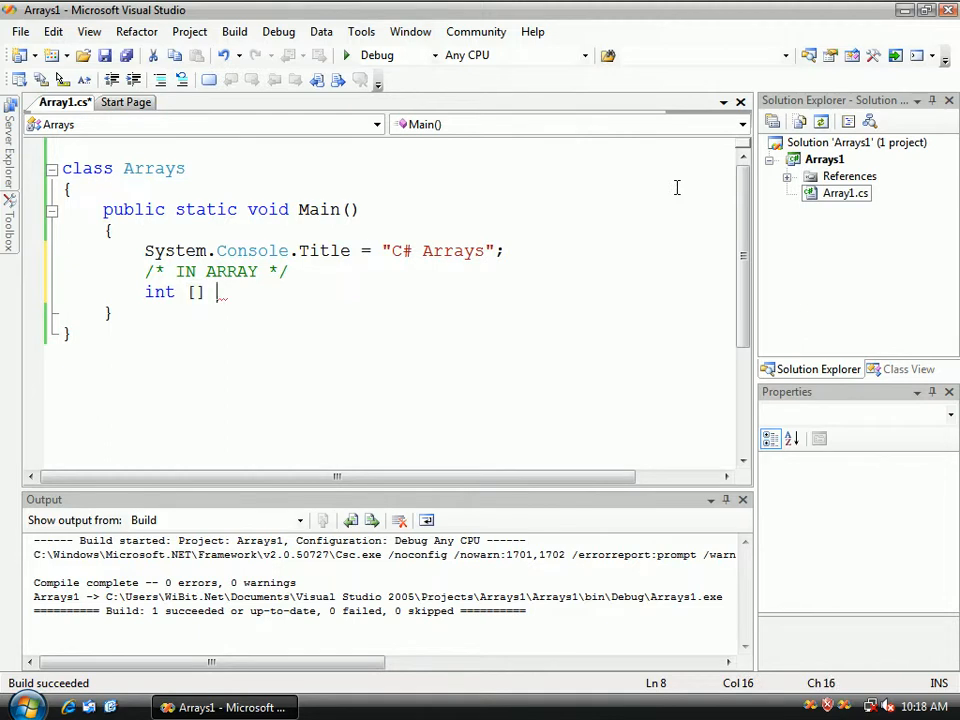
pyautogui.write('Test')
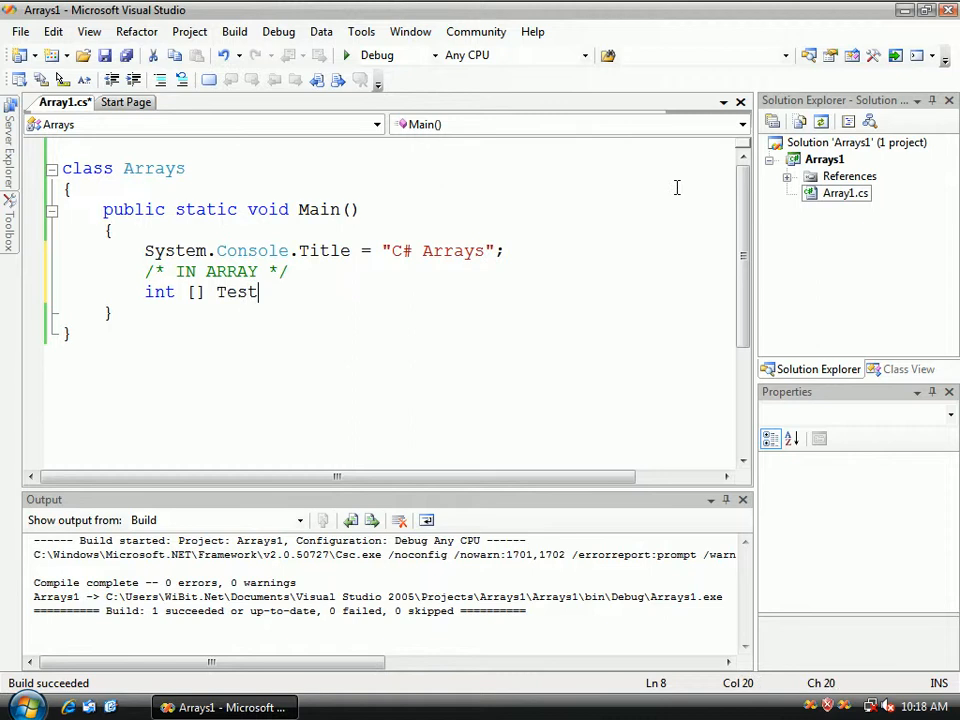
pyautogui.write('IntArray')
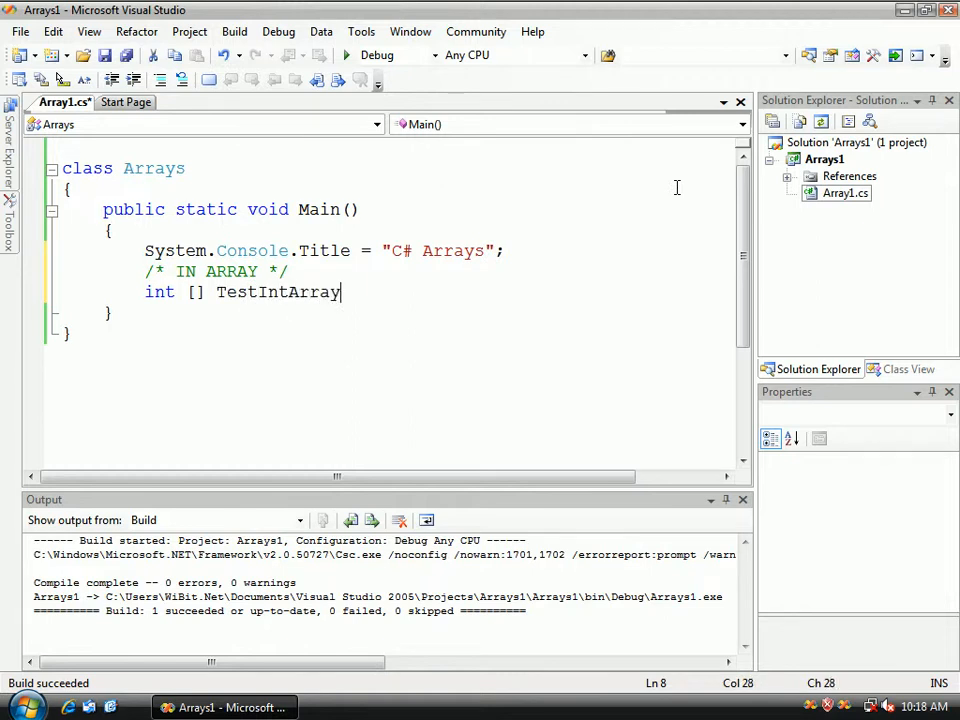
pyautogui.write('=')
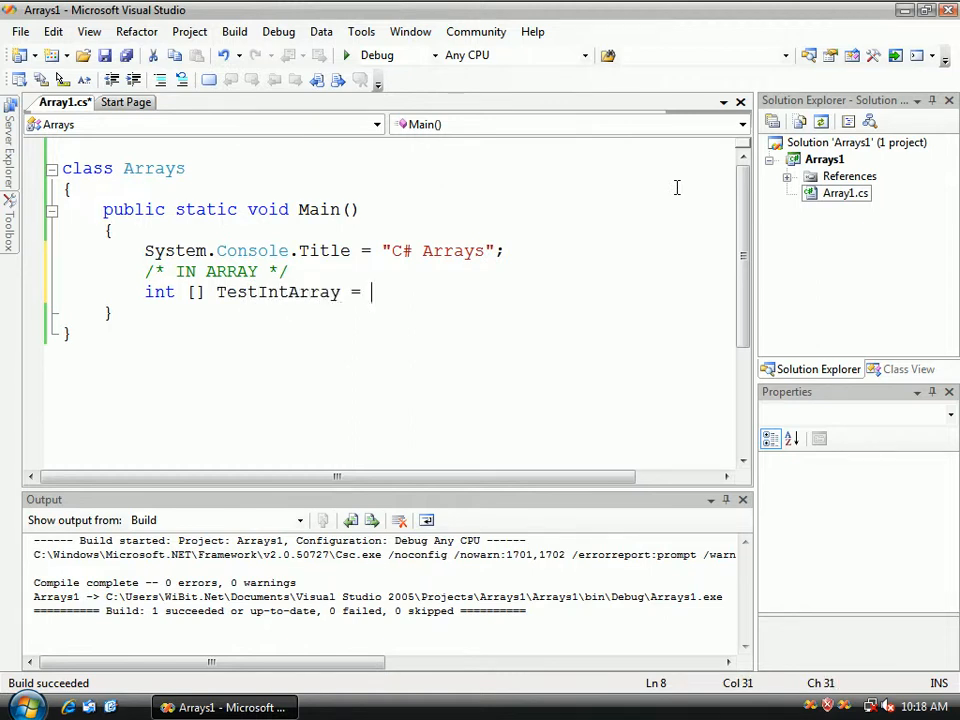
pyautogui.write('new')
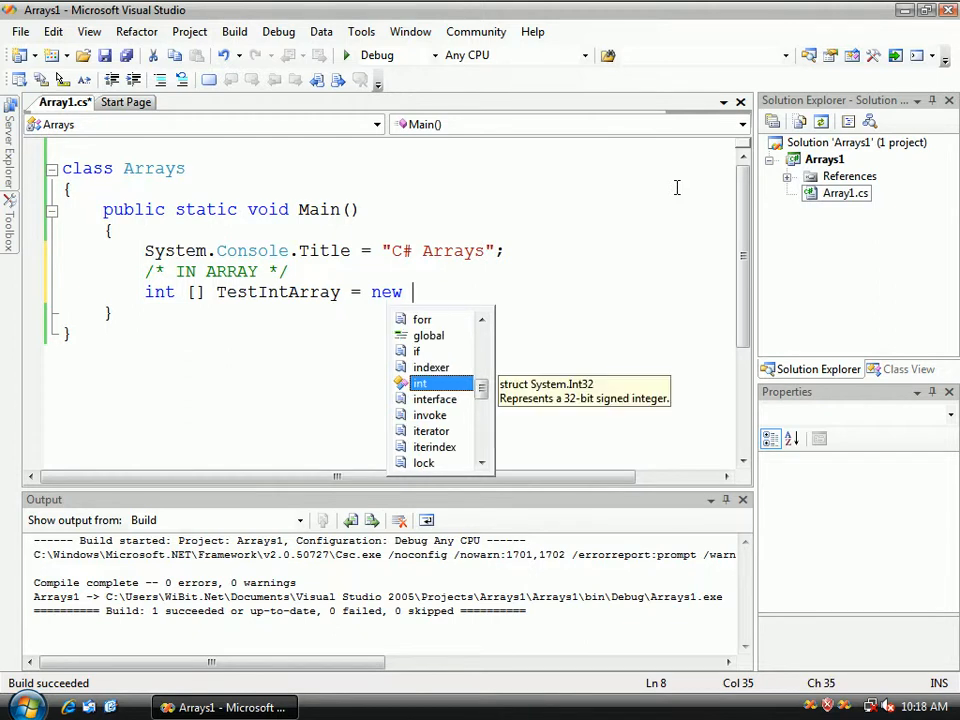
pyautogui.write('int[]')
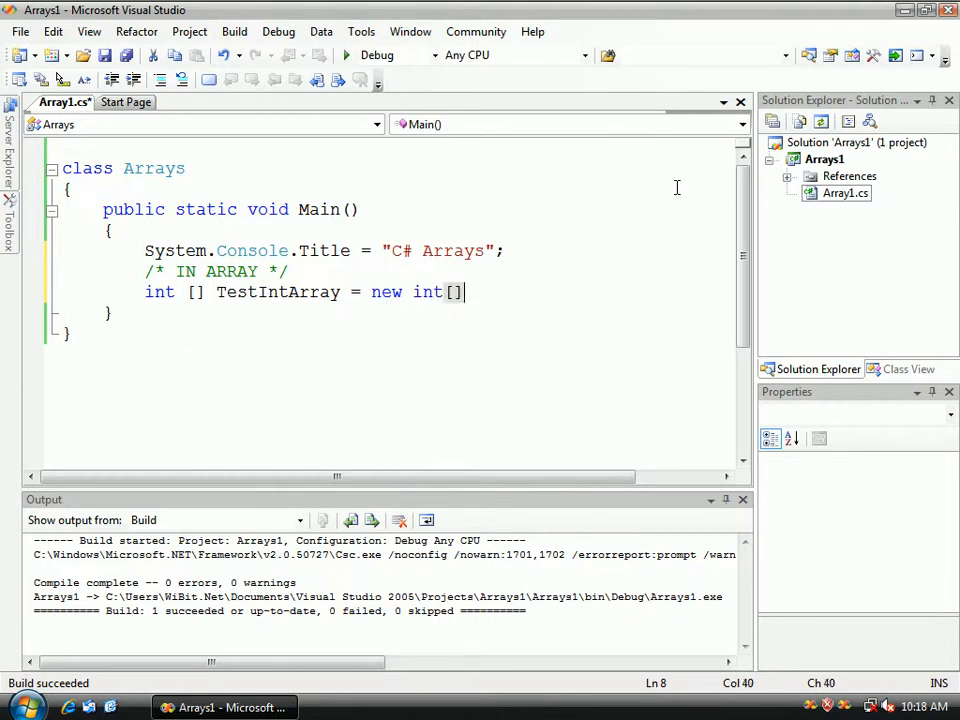
pyautogui.write(';')
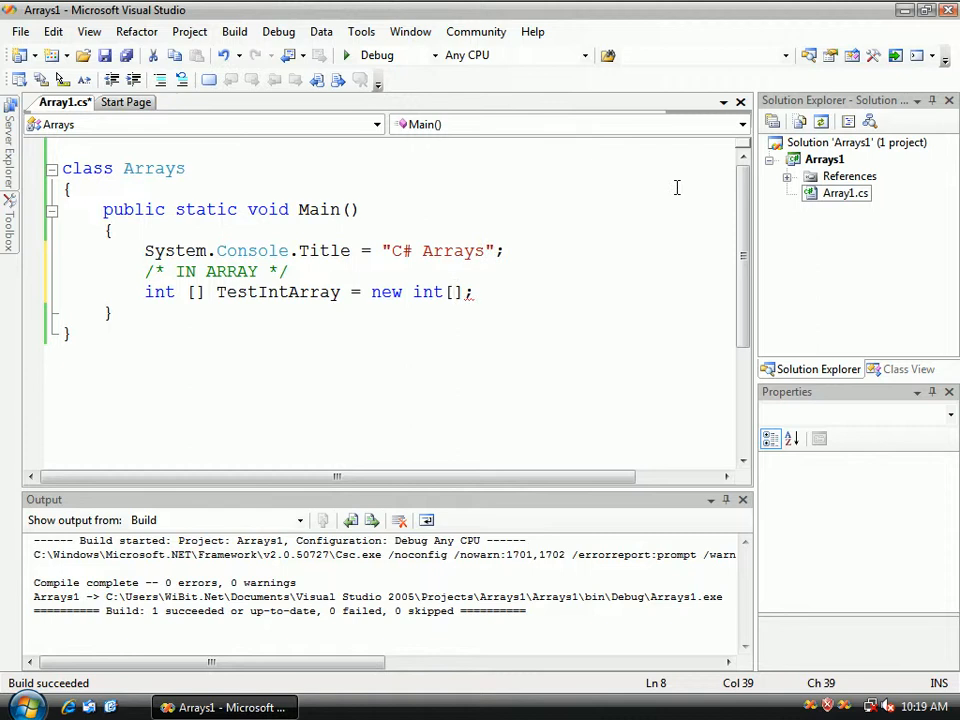
pyautogui.write('3')
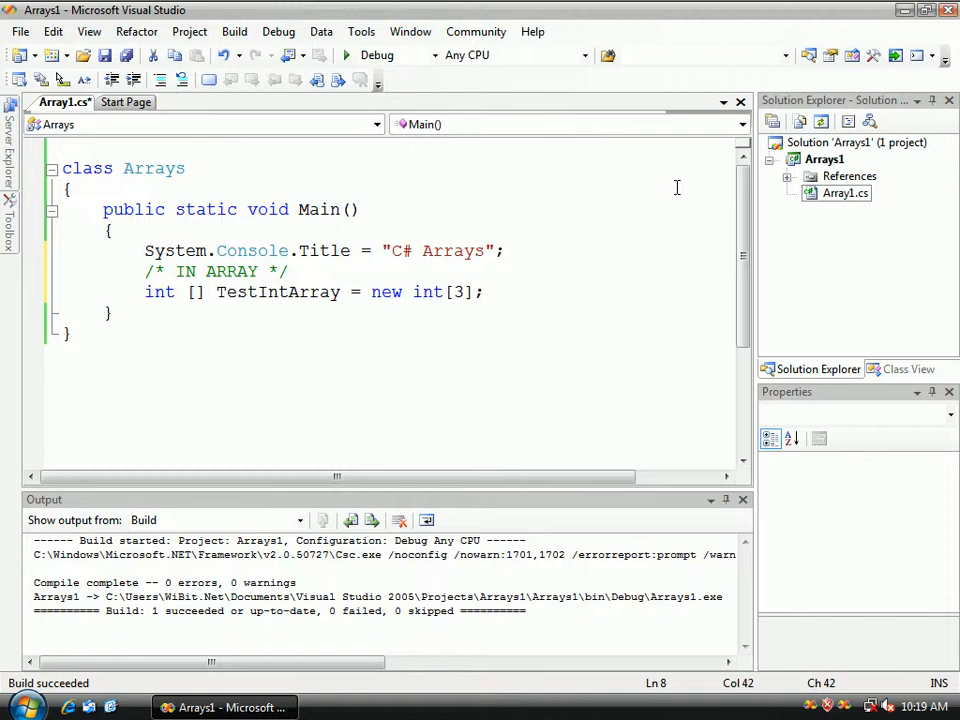
pyautogui.press('F5')
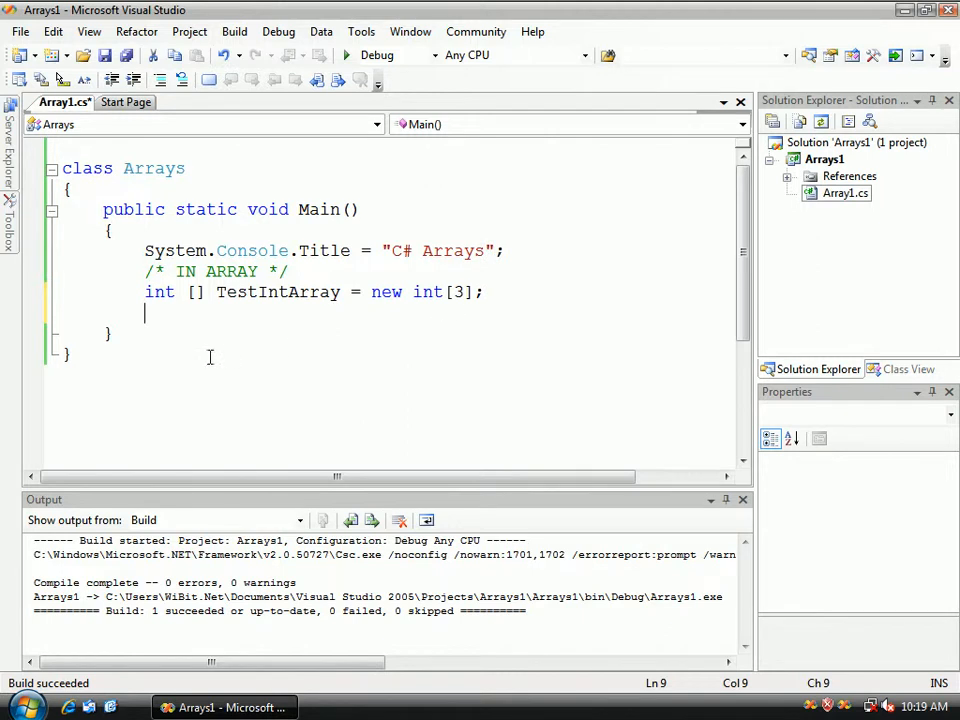
# Assign TestIntArray[0] = 1, TestIntArray[1] = 4 and TestIntArray[2] = 20
pyautogui.doubleClick(278, 292)
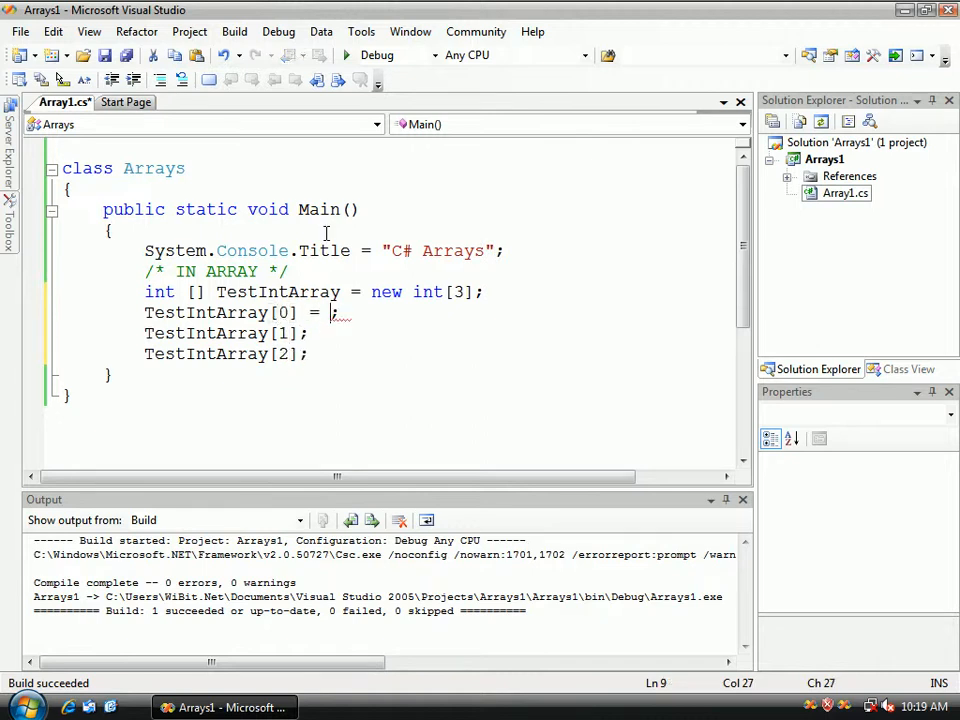
pyautogui.write('1')
pyautogui.click(440, 333)
pyautogui.write(' = ')
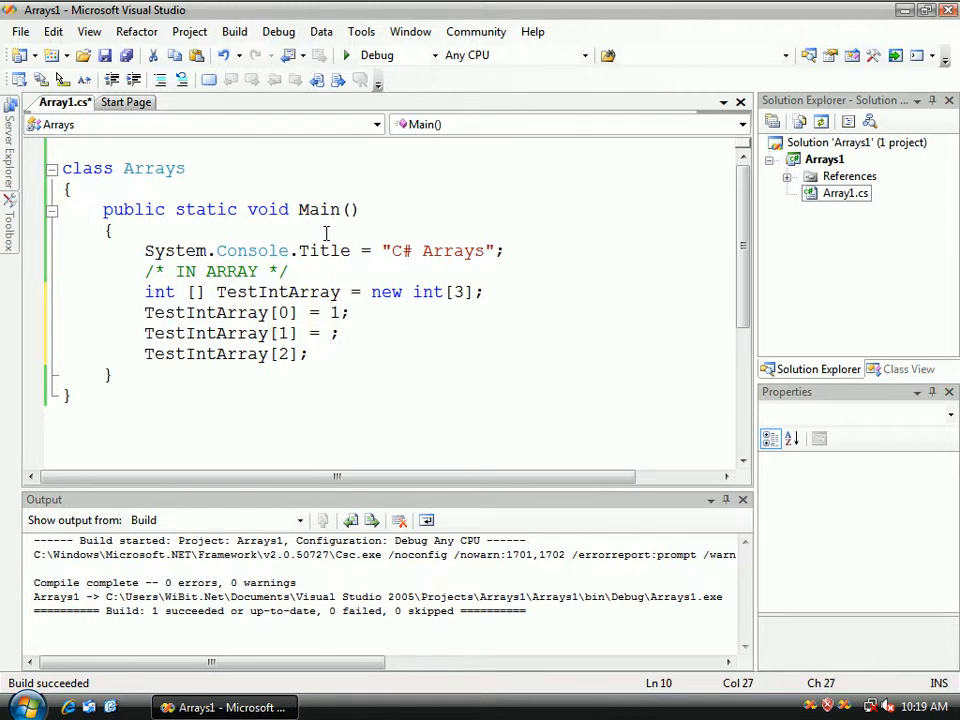
pyautogui.write('4')
pyautogui.click(440, 354)
pyautogui.write(' = 20')
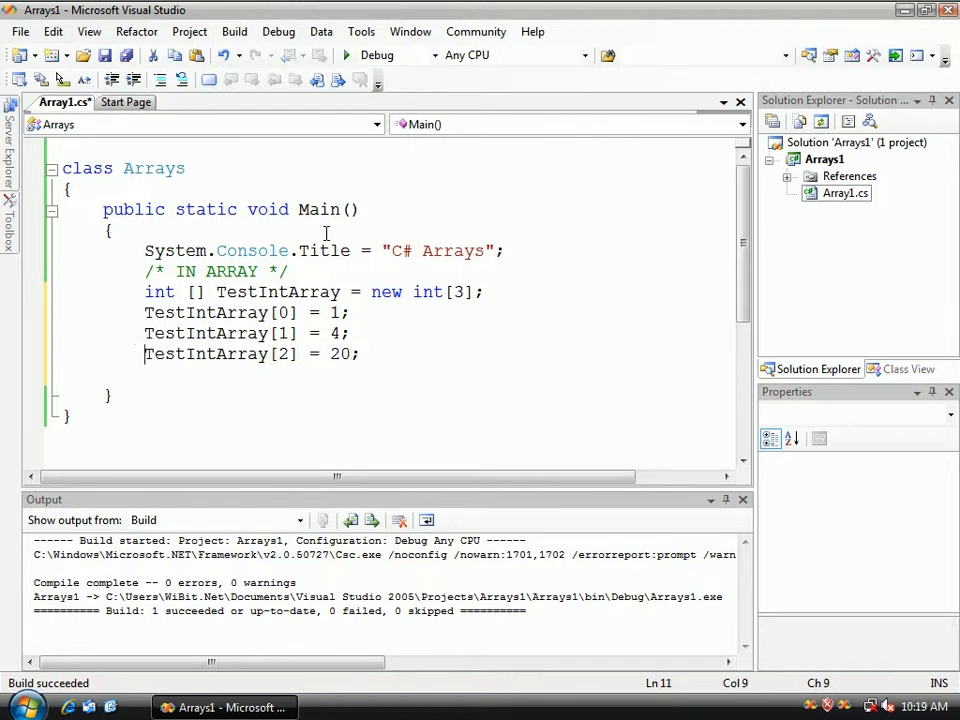
# Add System.Console.WriteLine("/* INT ARRAY */"); as a header line
pyautogui.write('System.COnsol')
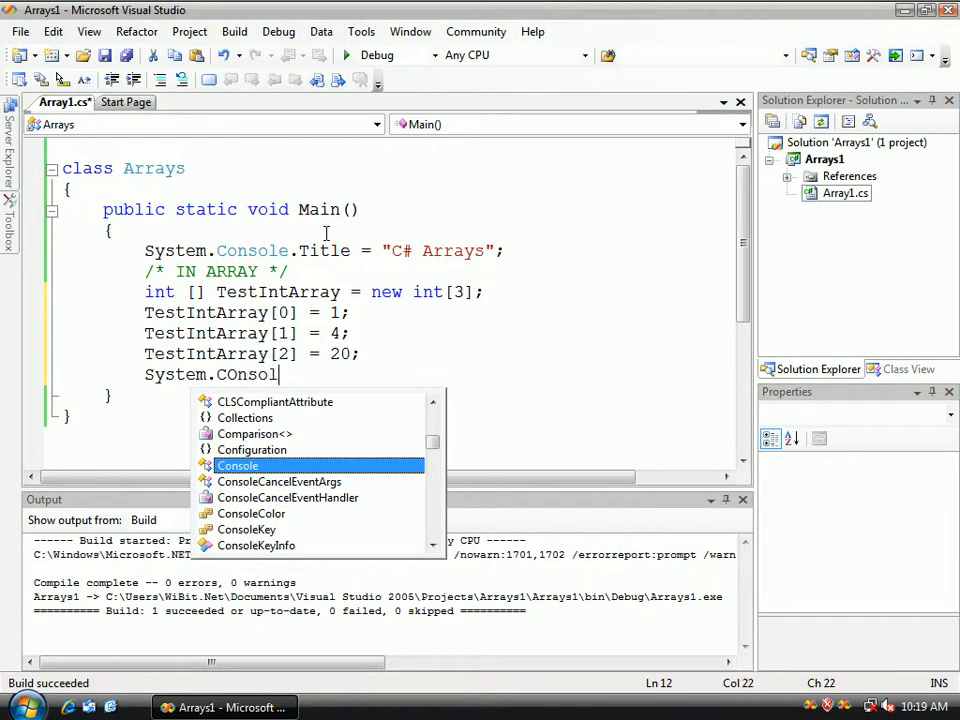
pyautogui.write('e.WriteLine();')
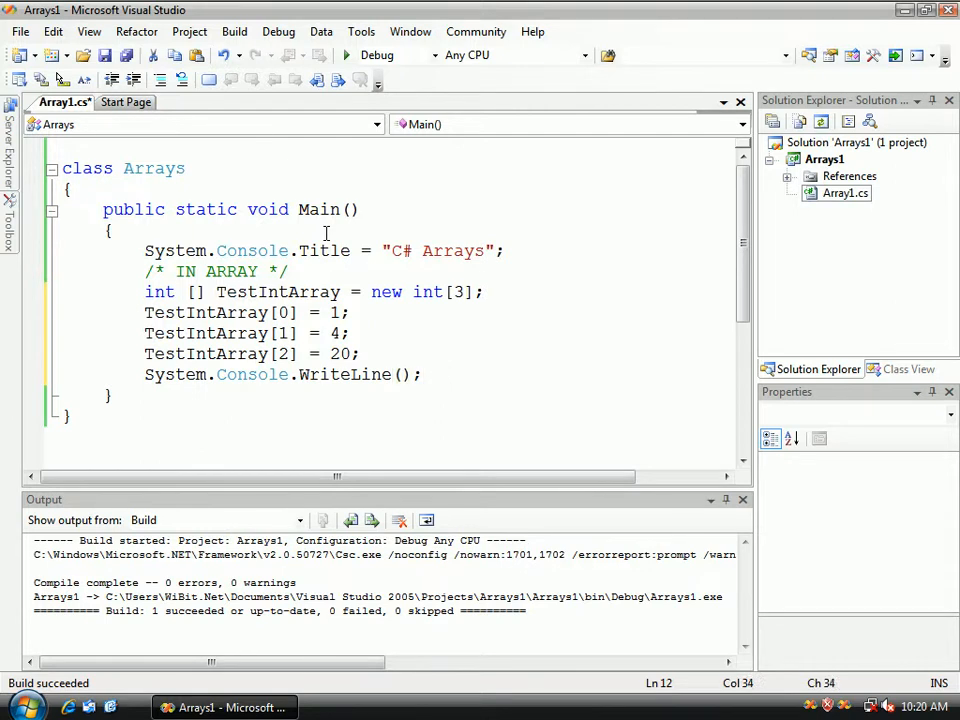
pyautogui.write('""')
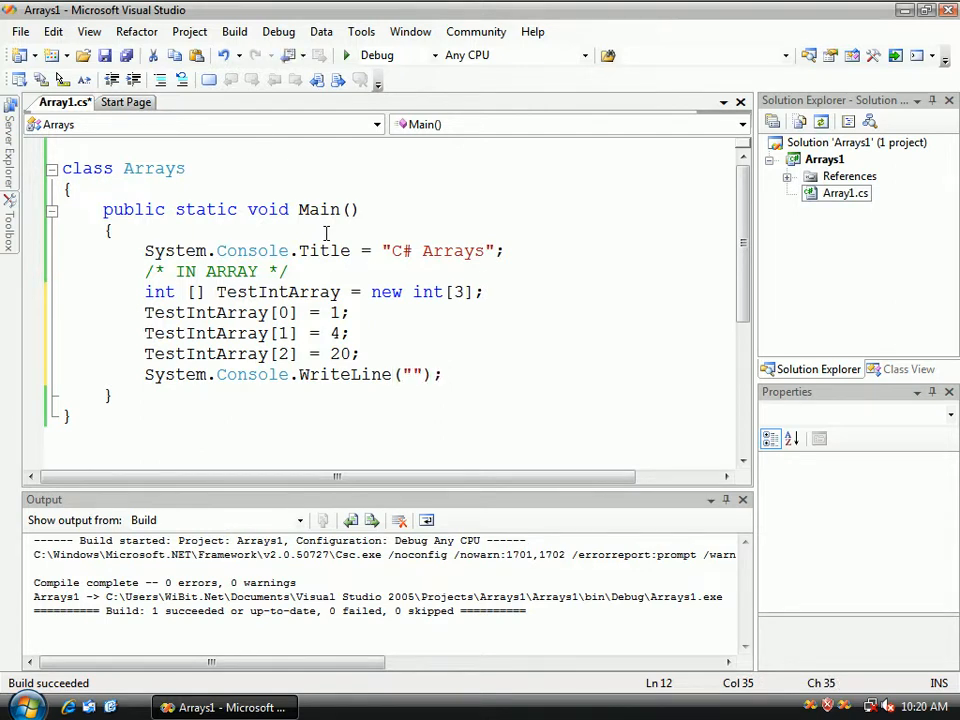
pyautogui.write('/*')
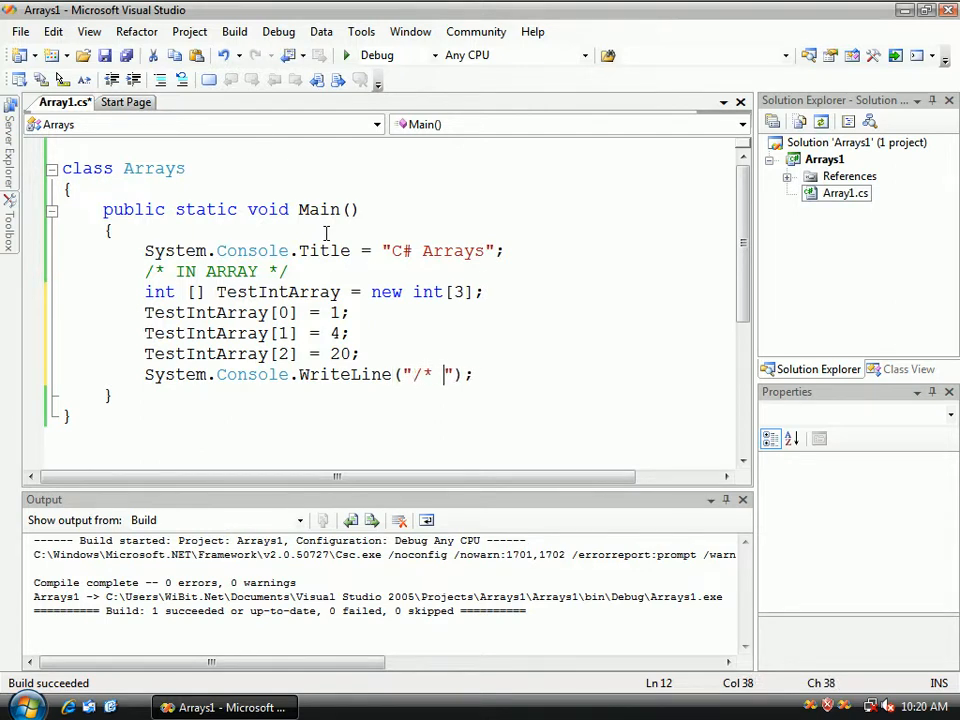
pyautogui.write('*/')
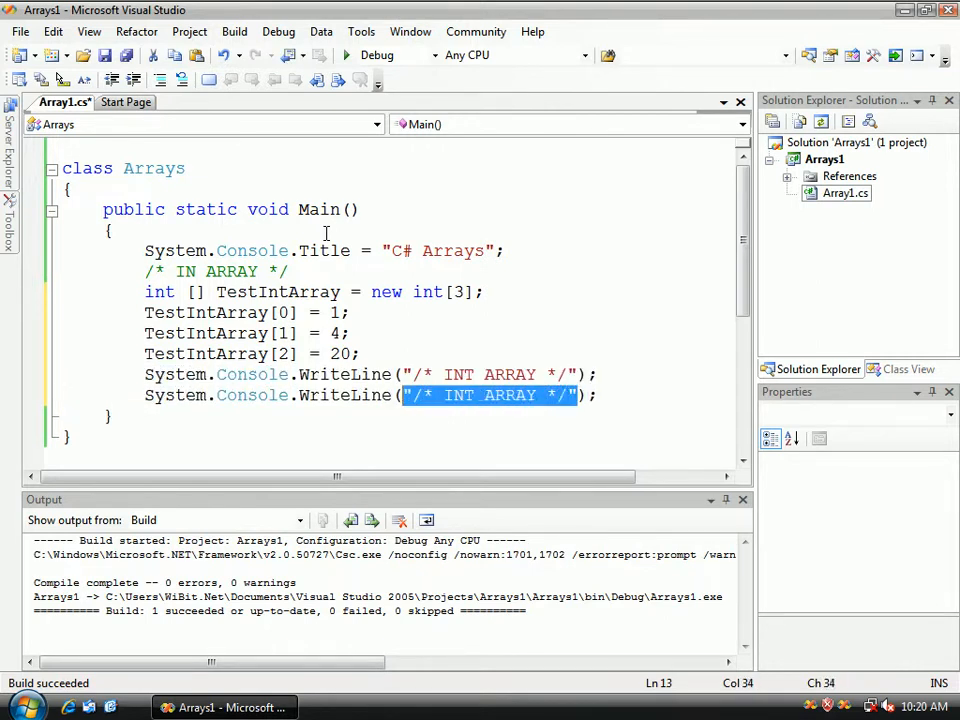
# On a copied WriteLine, replace the header text with TestIntArray[0]
pyautogui.press('Delete')
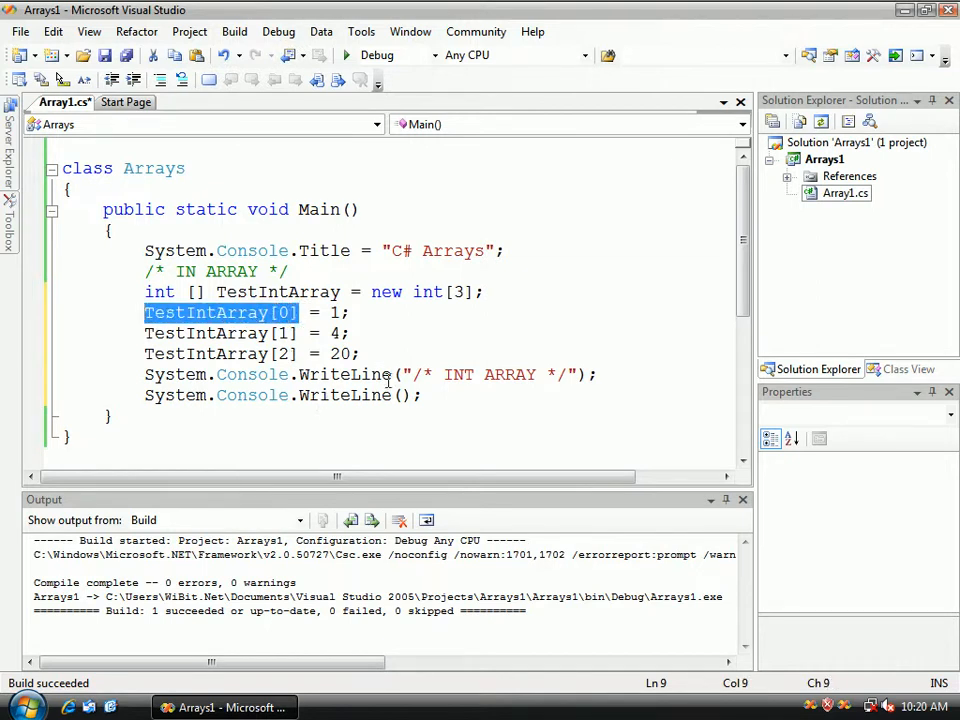
pyautogui.write('TestIntArray[0]"')
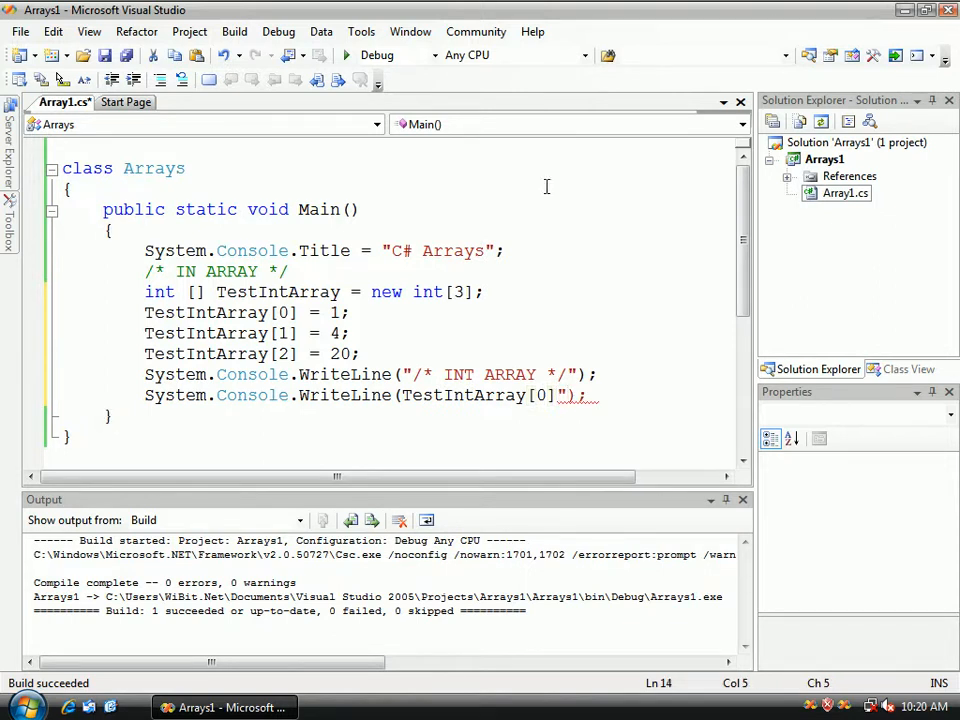
pyautogui.click(525, 228)
pyautogui.write('"')
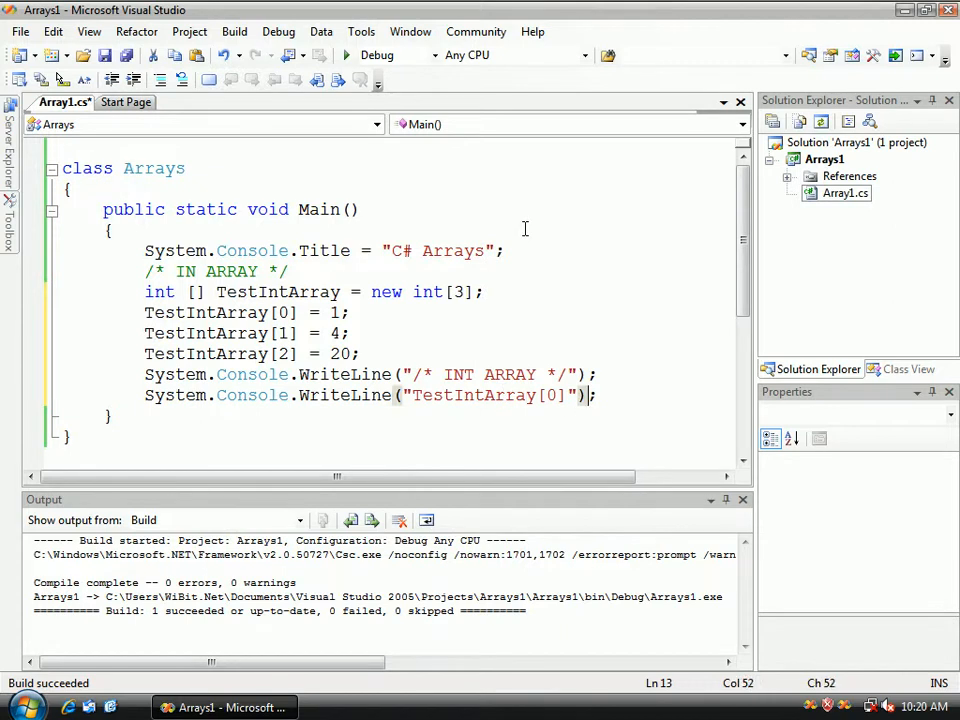
# Make the WriteLine print "TestIntArray[0] = " + TestIntArray[0], repeated in three statements
pyautogui.press('Left')
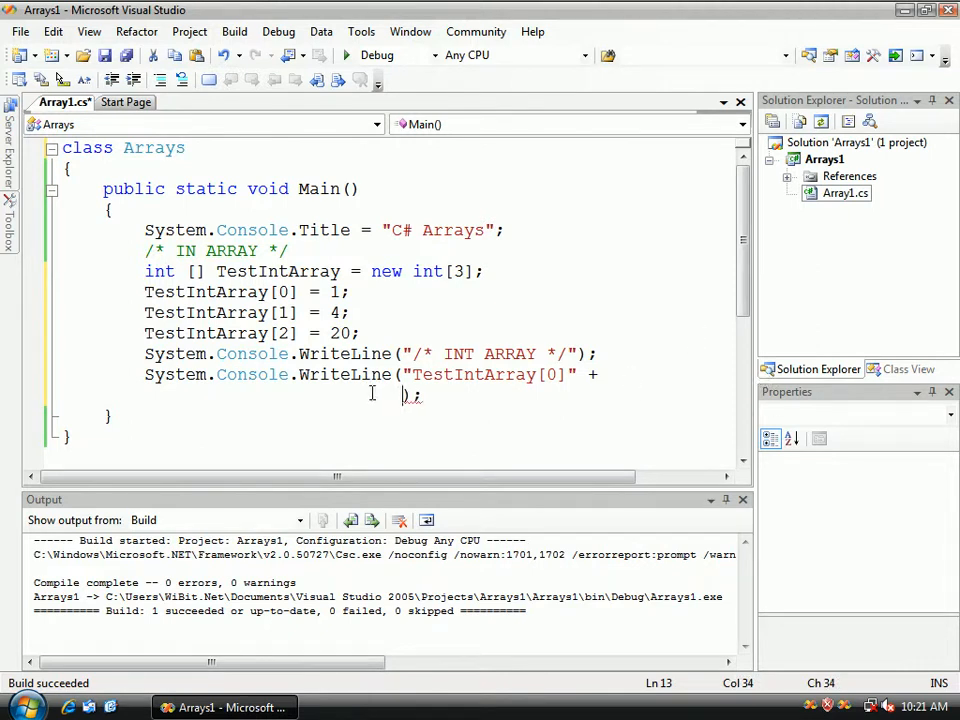
pyautogui.moveTo(506, 316)
pyautogui.write(' = ')
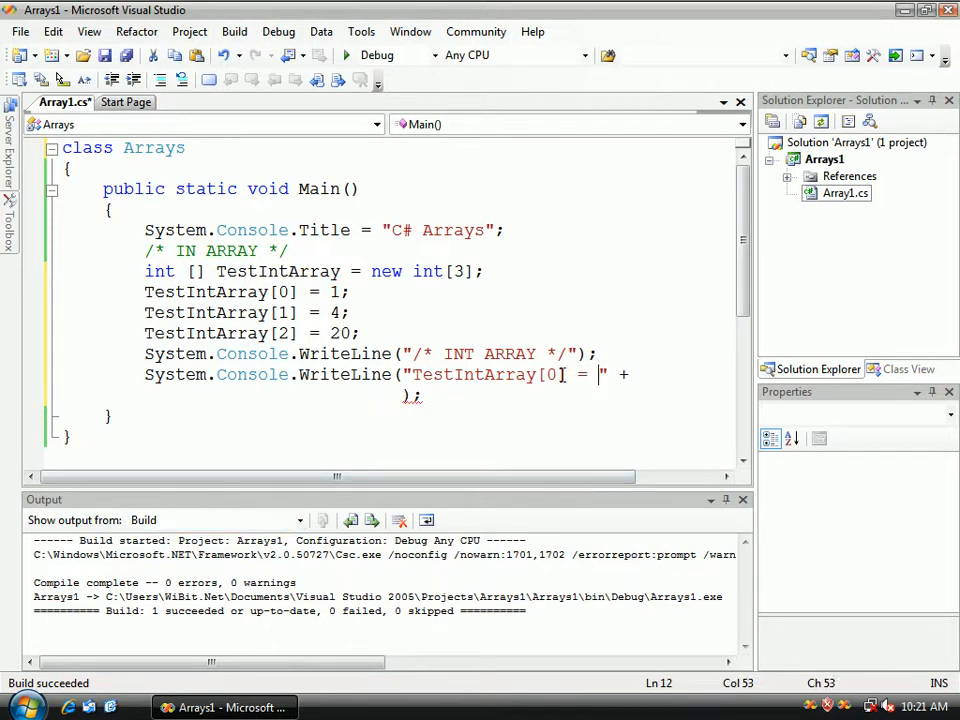
pyautogui.doubleClick(485, 374)
pyautogui.write('TestIntArray[0]')
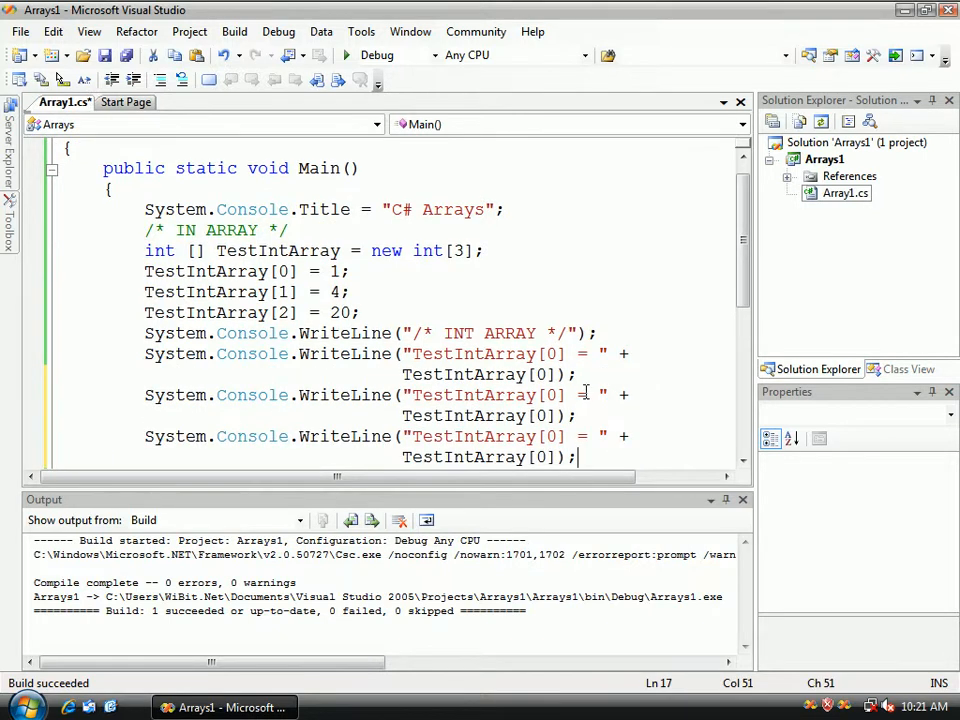
# Change the second print line's index to 1 and build the project with Start Debugging
pyautogui.click(560, 395)
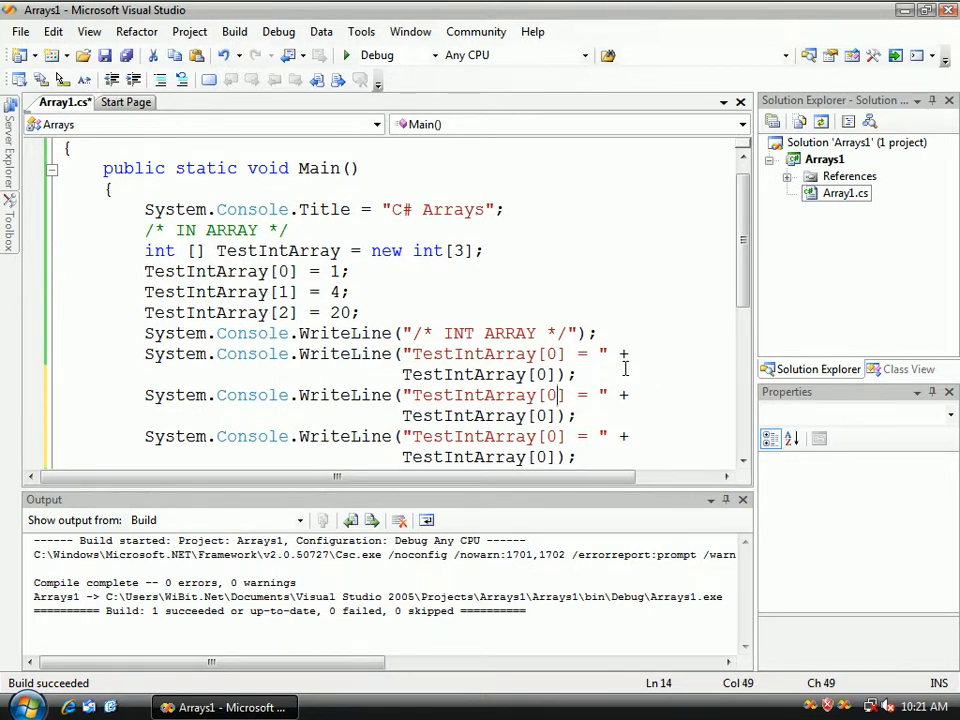
pyautogui.write('1')
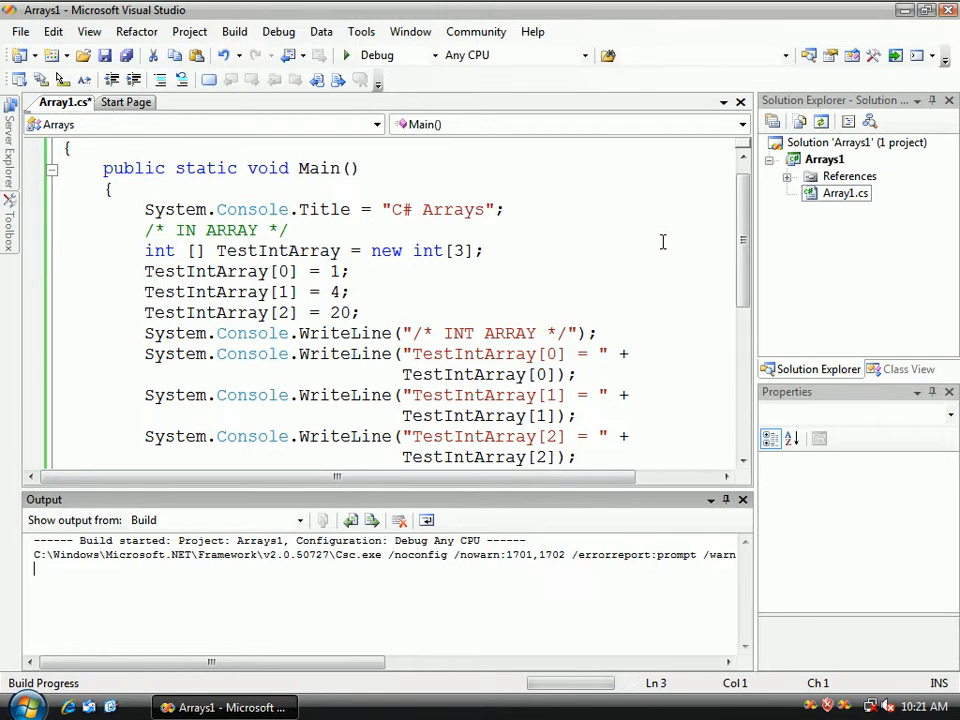
pyautogui.click(347, 55)
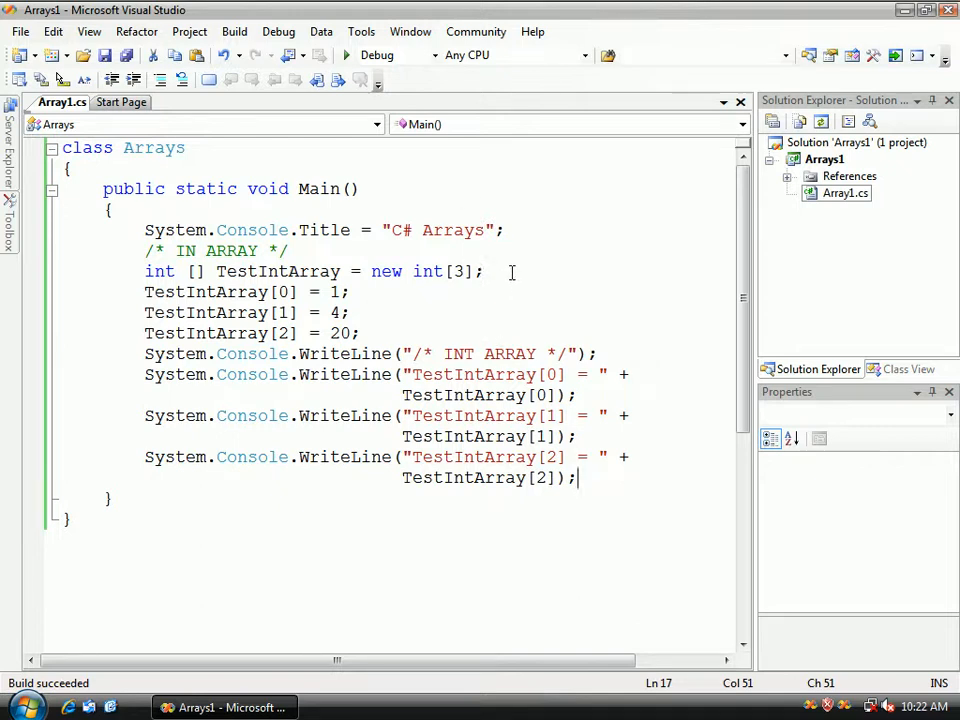
# Below the prints, declare char [] TestCharArray = new char[50];
pyautogui.click(487, 271)
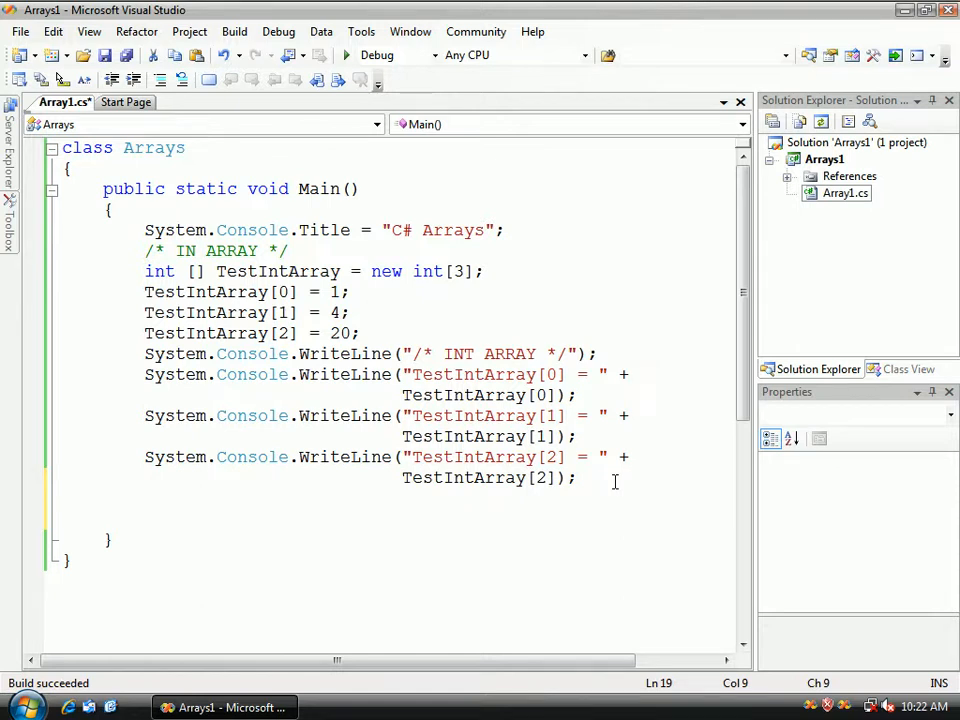
pyautogui.write('char')
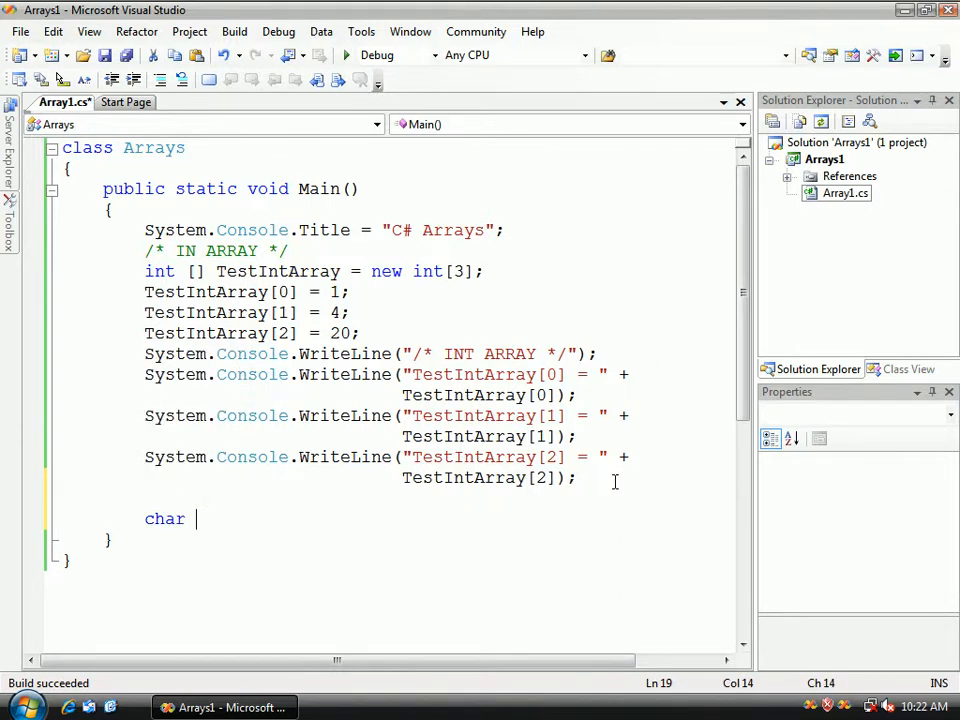
pyautogui.write('[]')
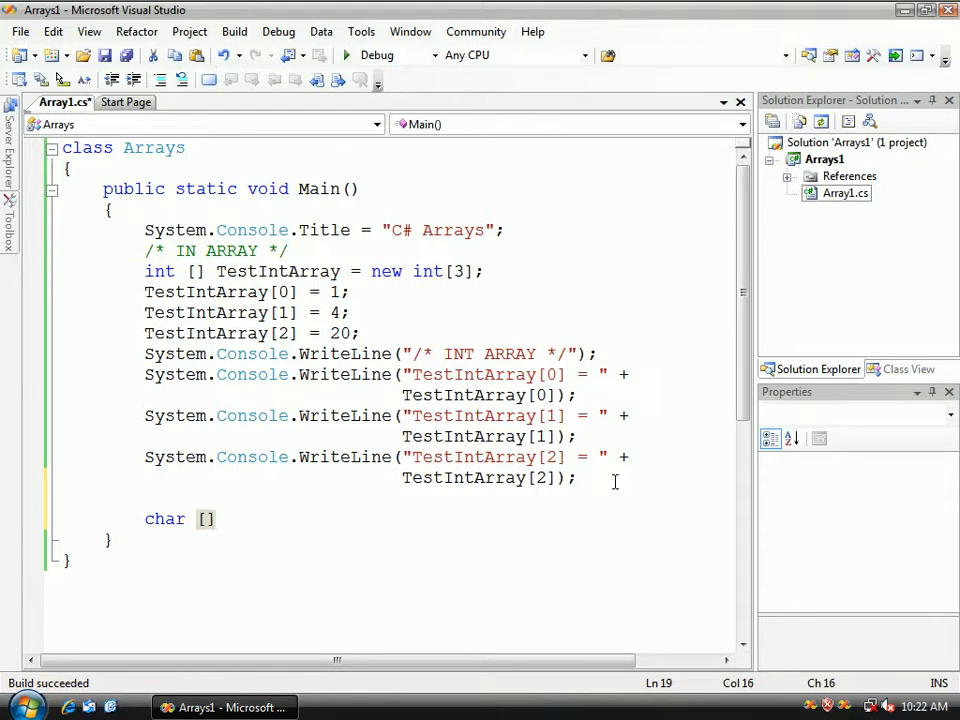
pyautogui.write('Tes')
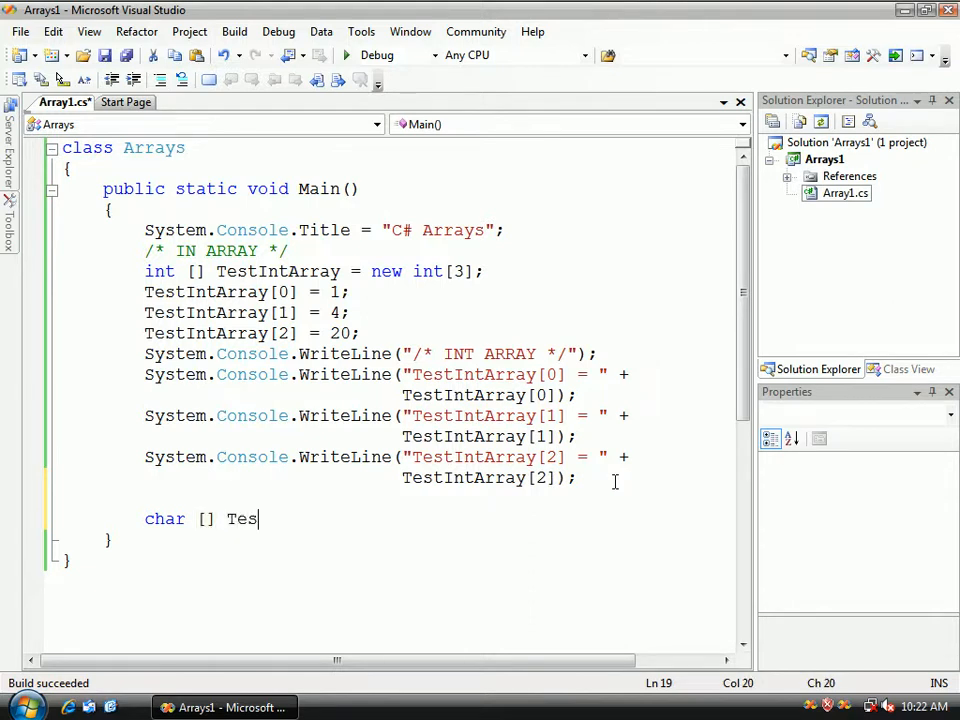
pyautogui.write('tCharArra')
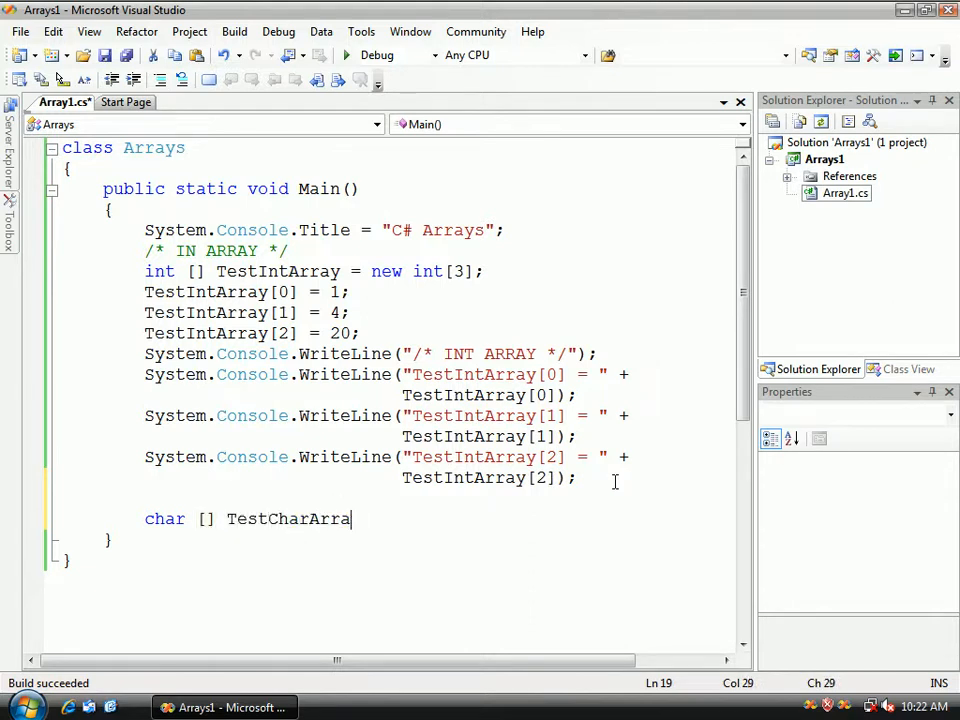
pyautogui.write('y')
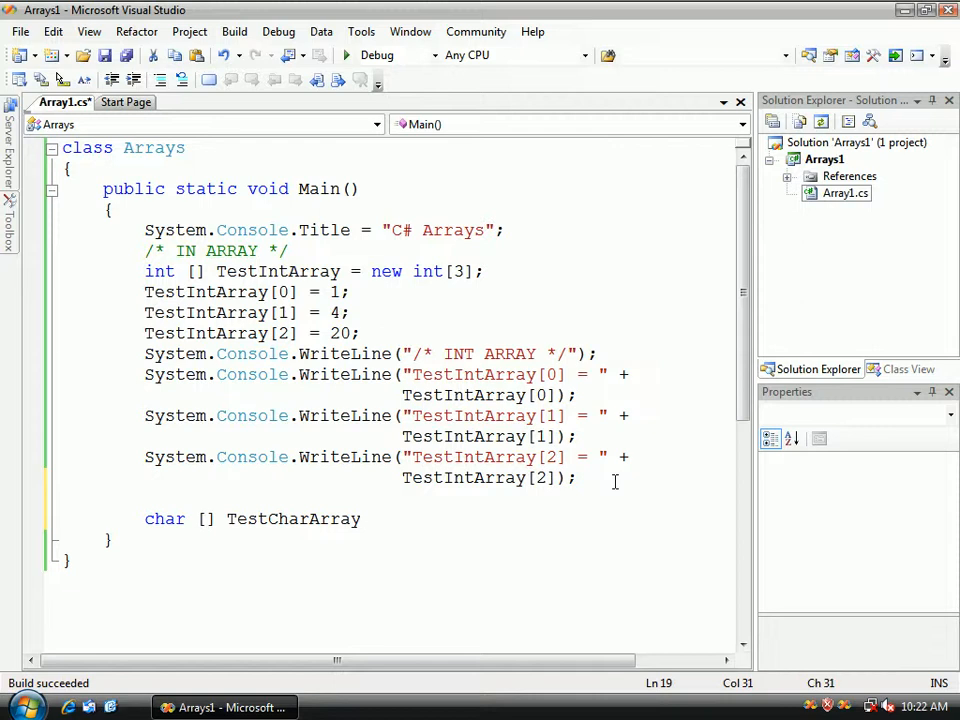
pyautogui.write('= new char[];')
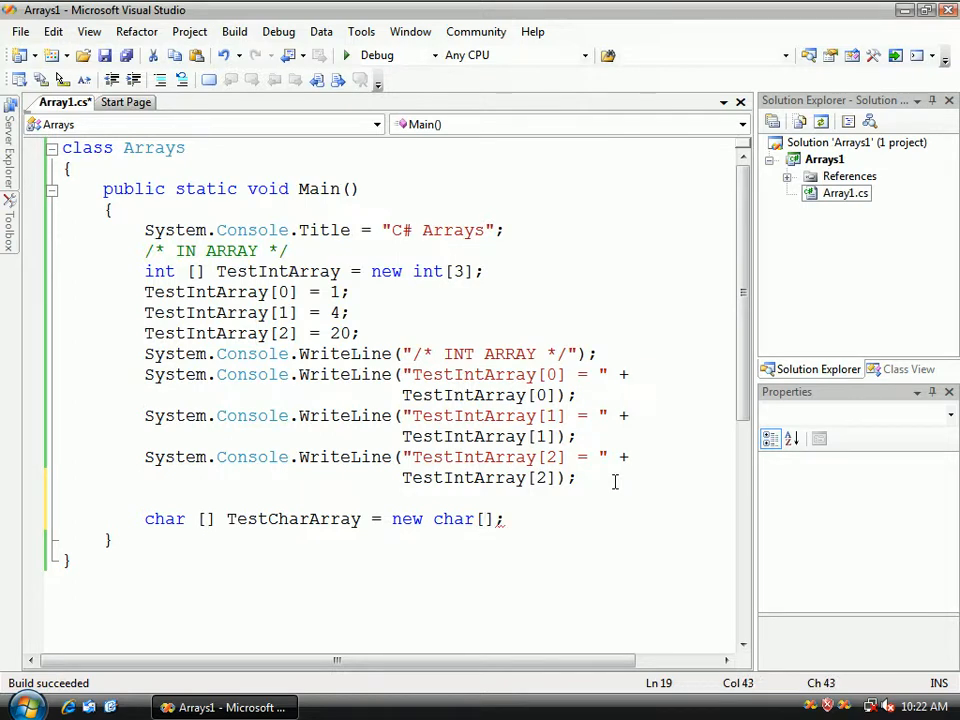
# On a new line, begin typing string [] TestStringArray = new string
pyautogui.press('F6')
pyautogui.write('50')
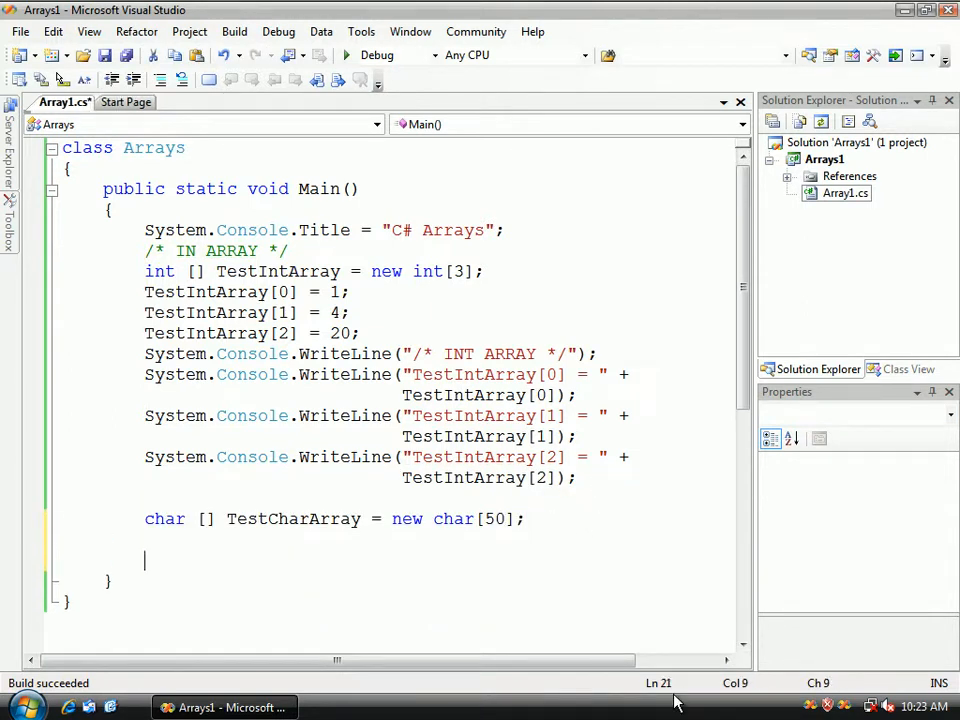
pyautogui.write('strint')
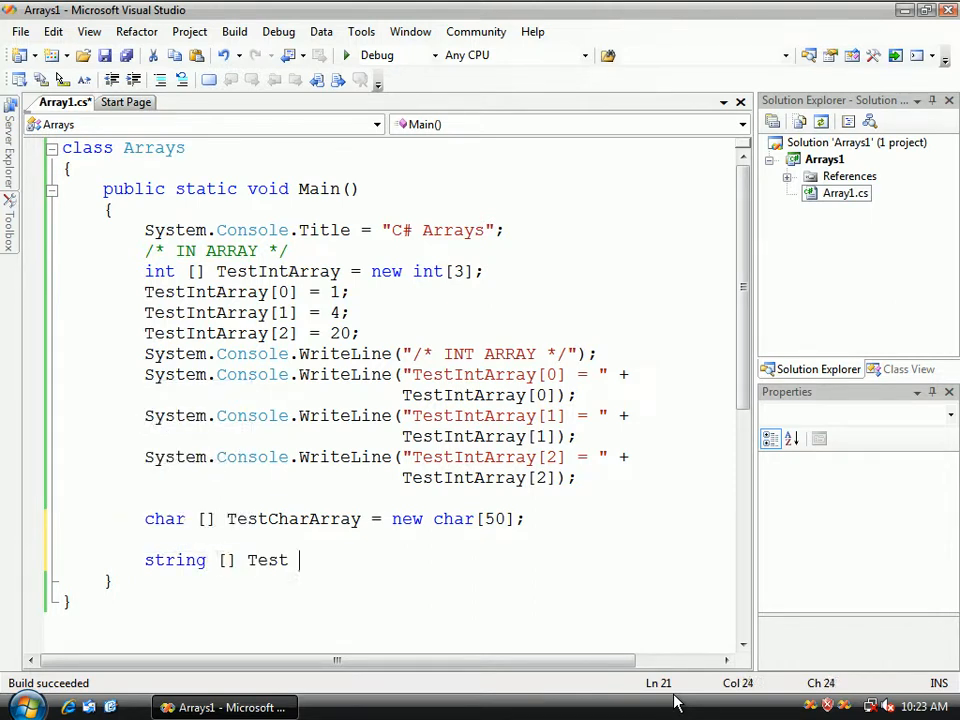
pyautogui.write('StringAr')
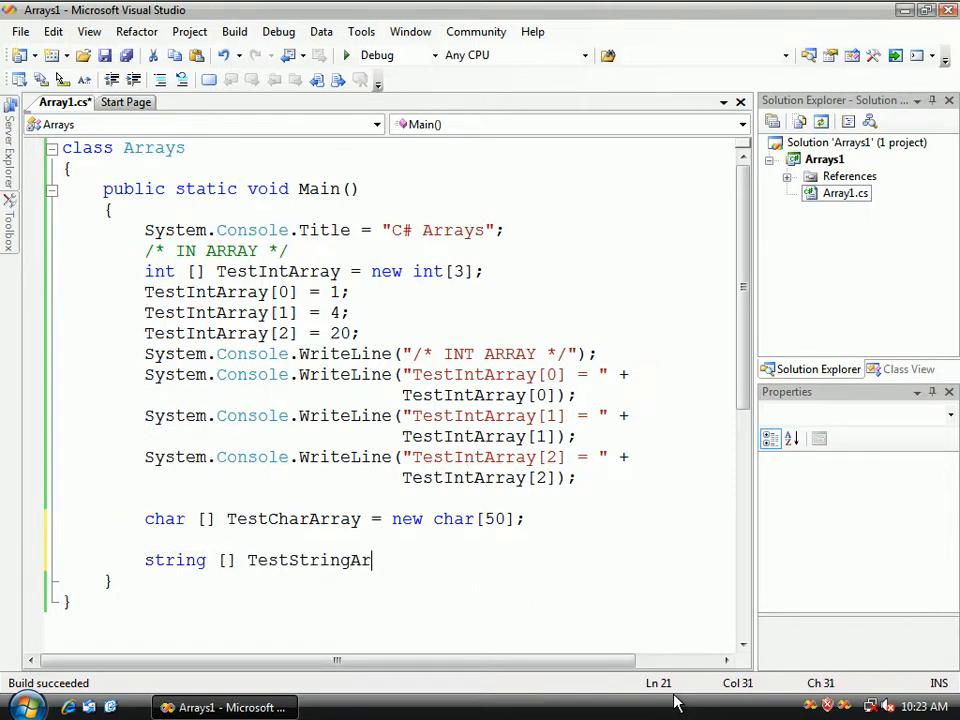
pyautogui.write('ray = new stri')
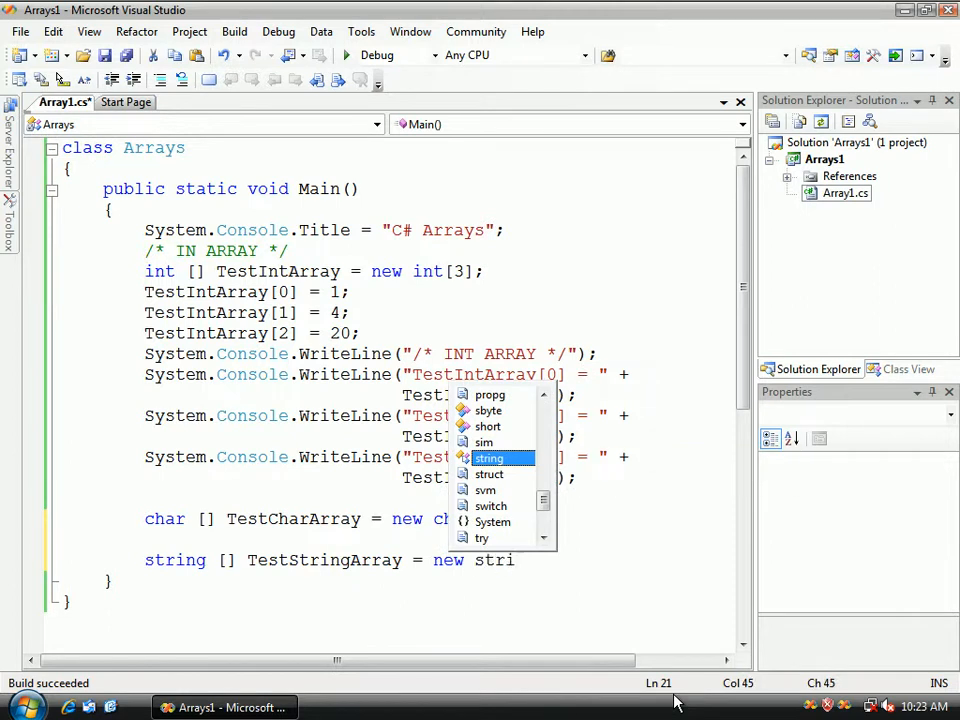